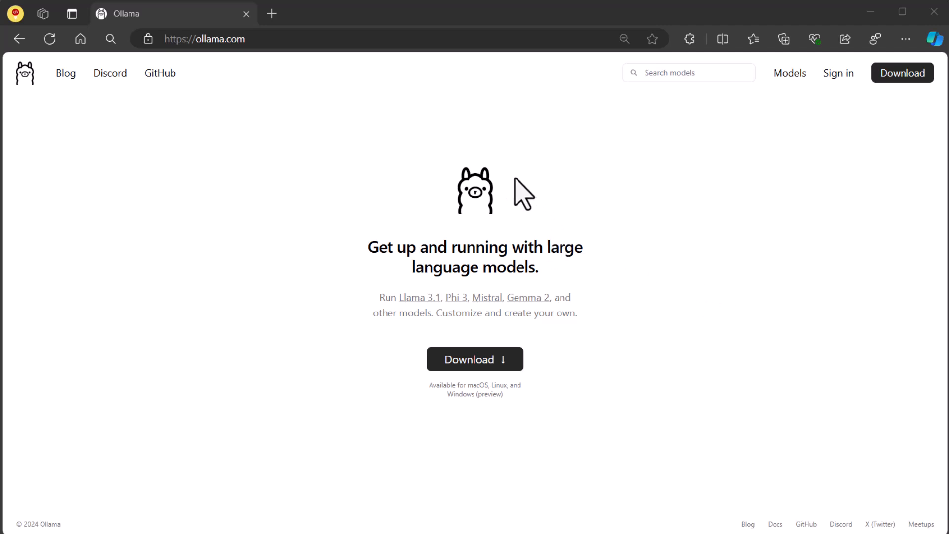
{"action": "mouse_move", "coordinate": [518, 192]}
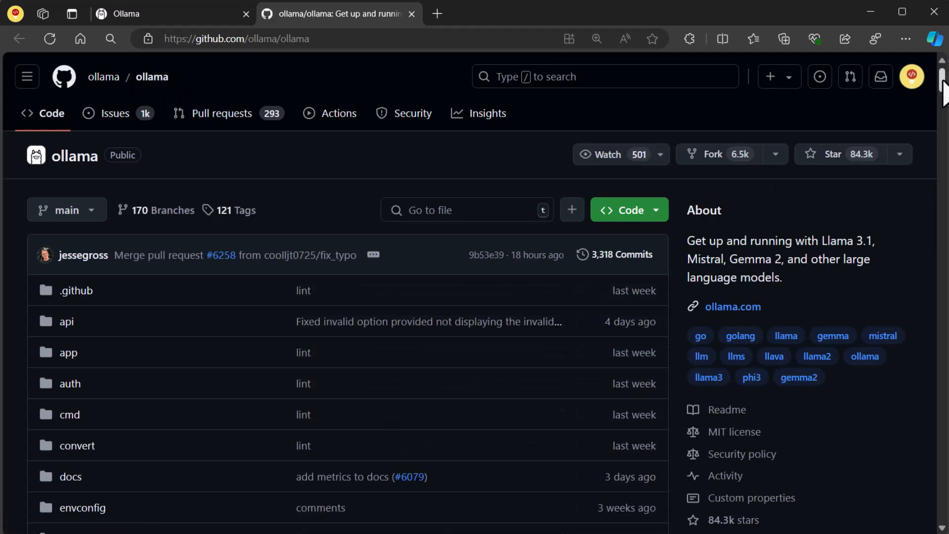
Scroll past the README chat example and follow the 'API documentation' link to the endpoints list.
{"action": "scroll", "scroll_direction": "down", "scroll_amount": 3}
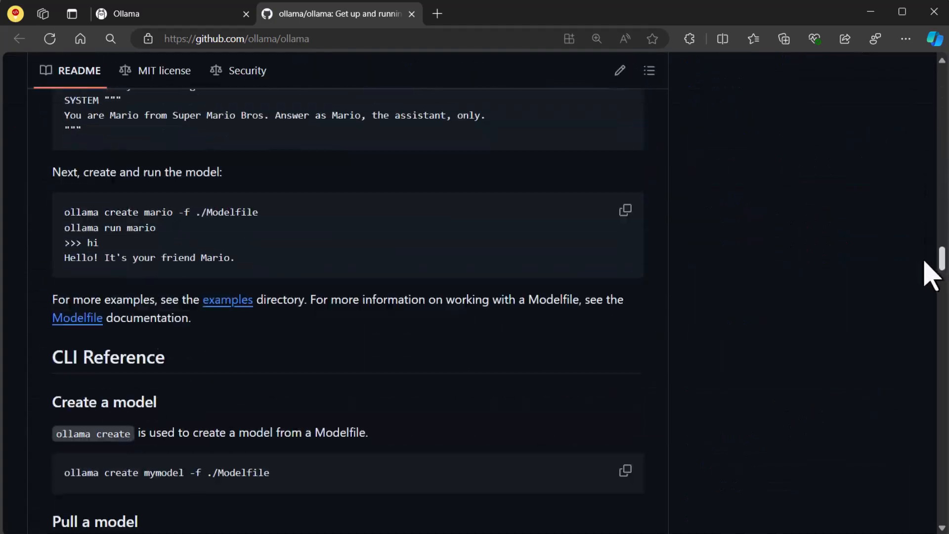
{"action": "scroll", "scroll_direction": "down", "scroll_amount": 3}
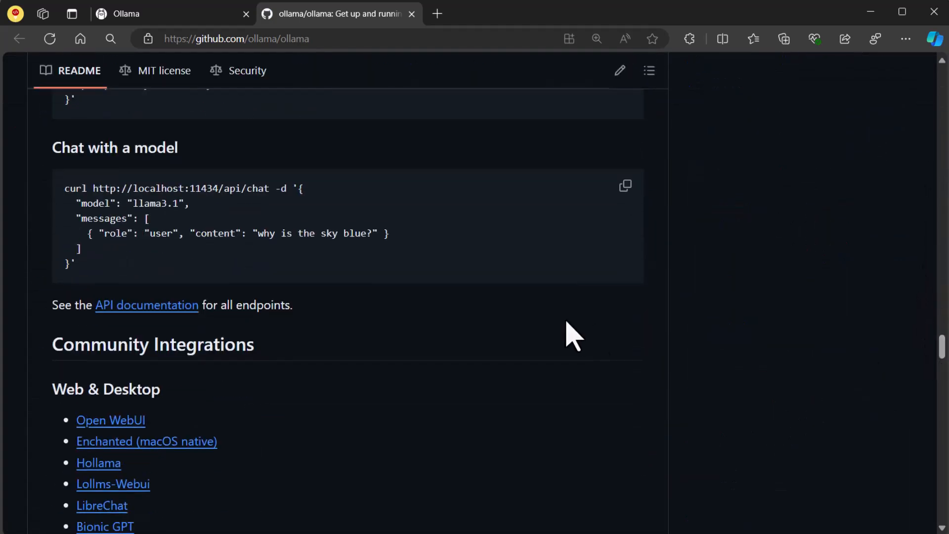
{"action": "left_click", "coordinate": [147, 305]}
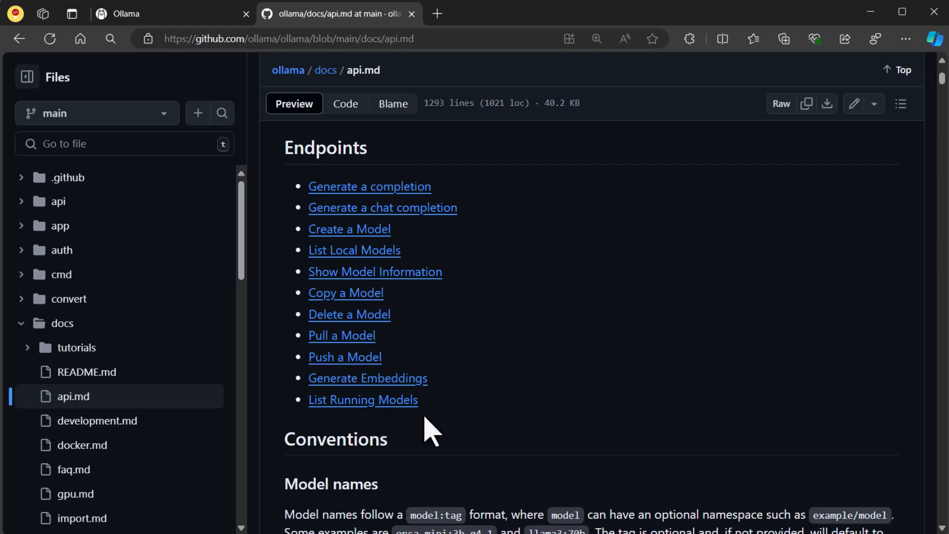
{"action": "mouse_move", "coordinate": [505, 239]}
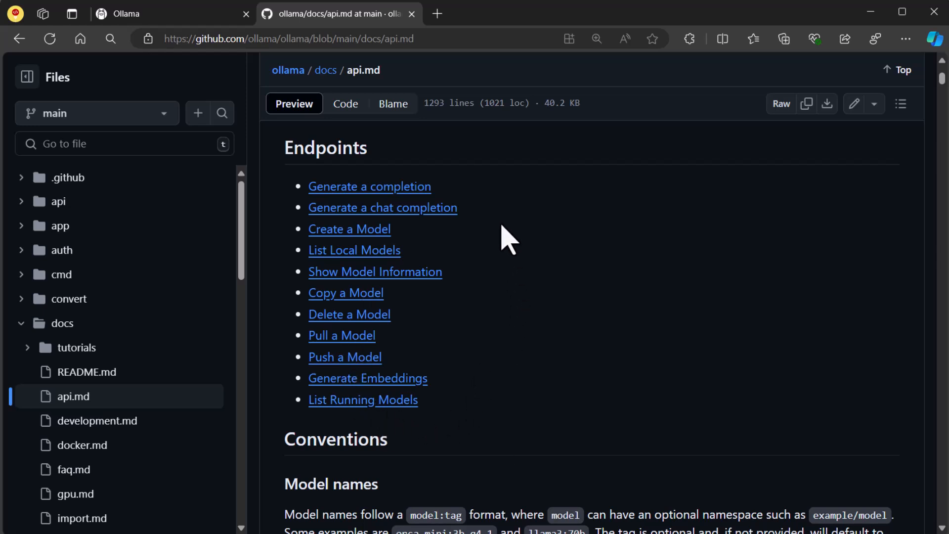
{"action": "left_click", "coordinate": [382, 208]}
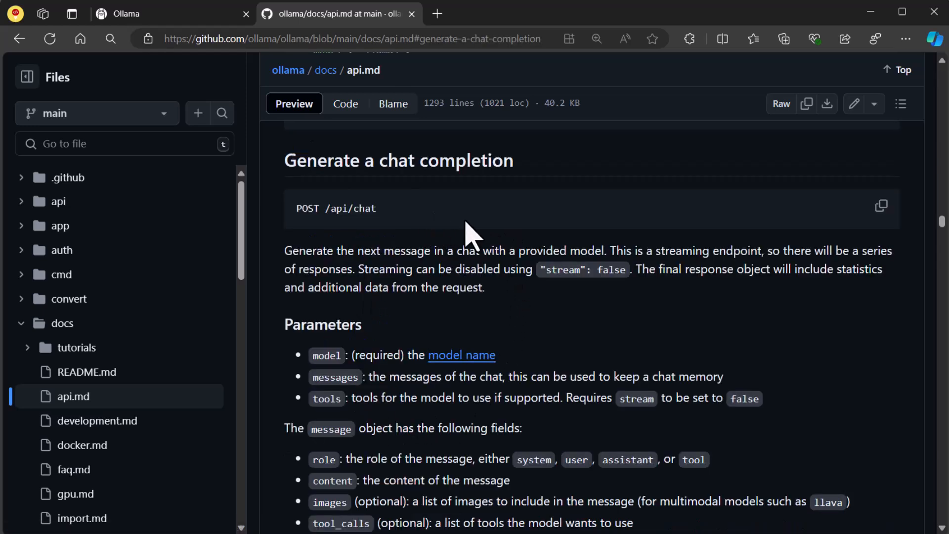
{"action": "scroll", "scroll_direction": "down", "scroll_amount": 3}
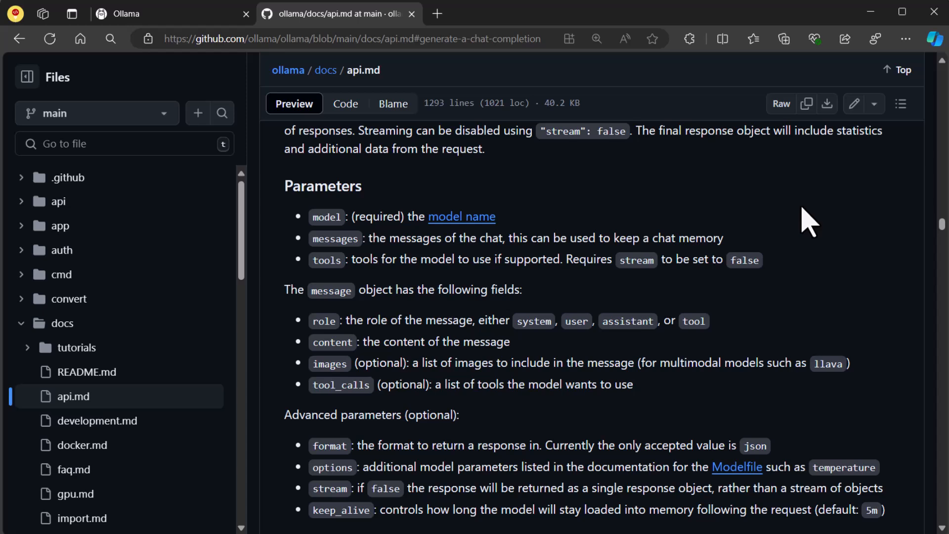
{"action": "scroll", "scroll_direction": "down", "scroll_amount": 3}
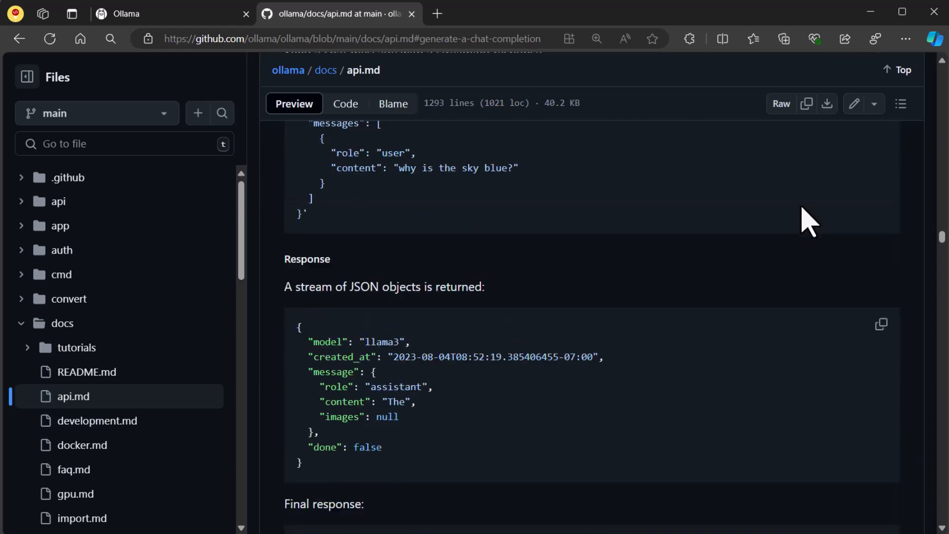
{"action": "scroll", "scroll_direction": "down", "scroll_amount": 3}
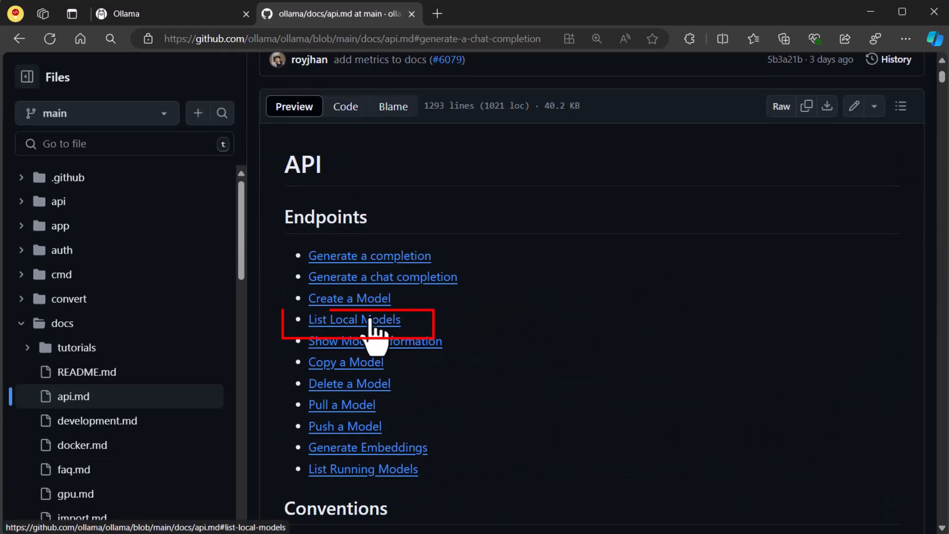
Jump to the List Local Models endpoint and read its request and example JSON response.
{"action": "left_click", "coordinate": [354, 320]}
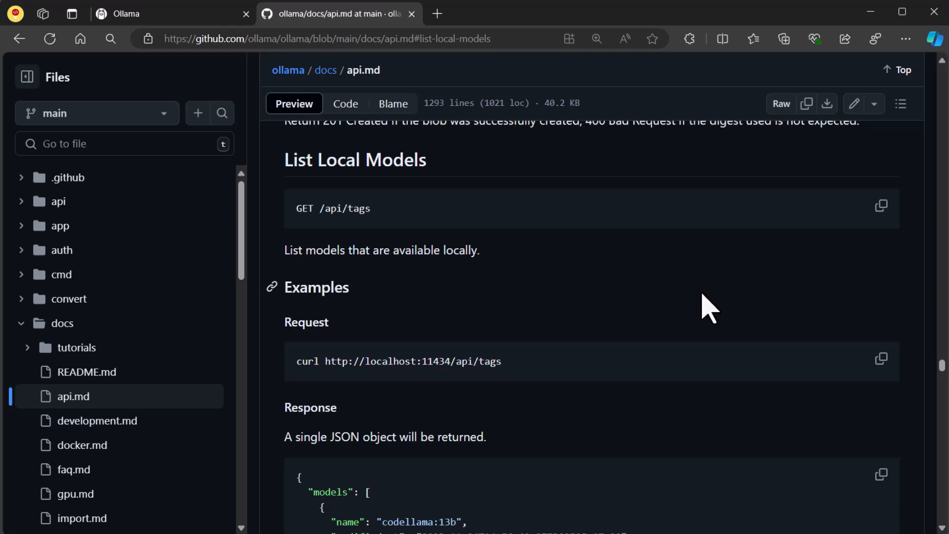
{"action": "scroll", "scroll_direction": "down", "scroll_amount": 3}
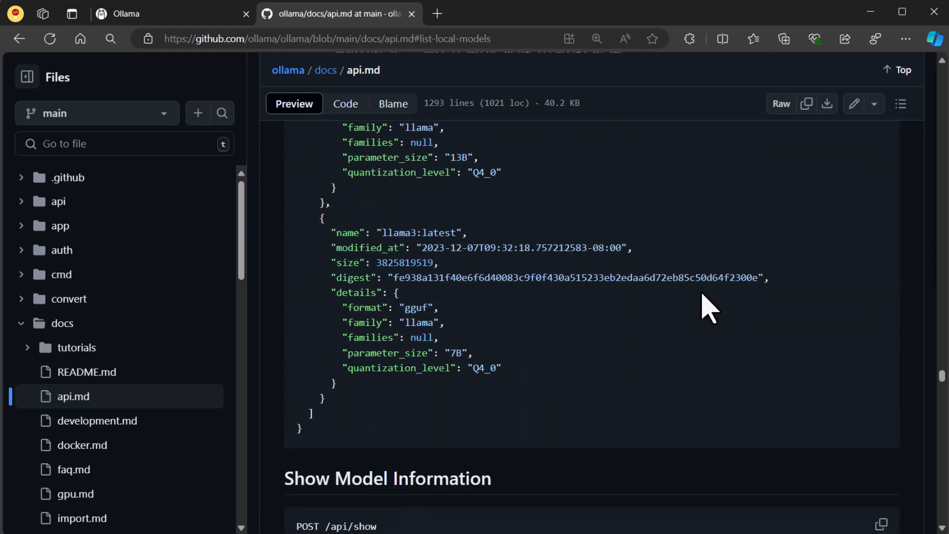
{"action": "scroll", "scroll_direction": "up", "scroll_amount": 3}
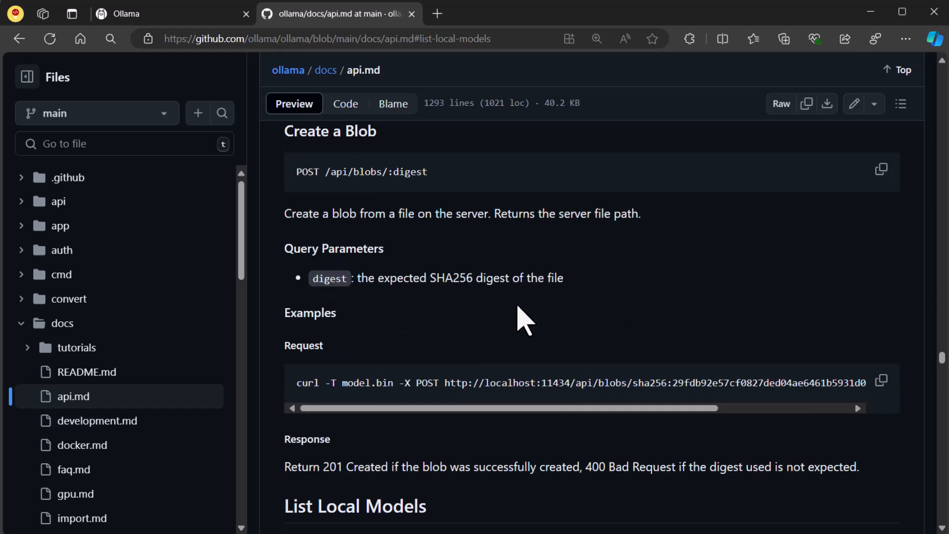
{"action": "scroll", "scroll_direction": "down", "scroll_amount": 3}
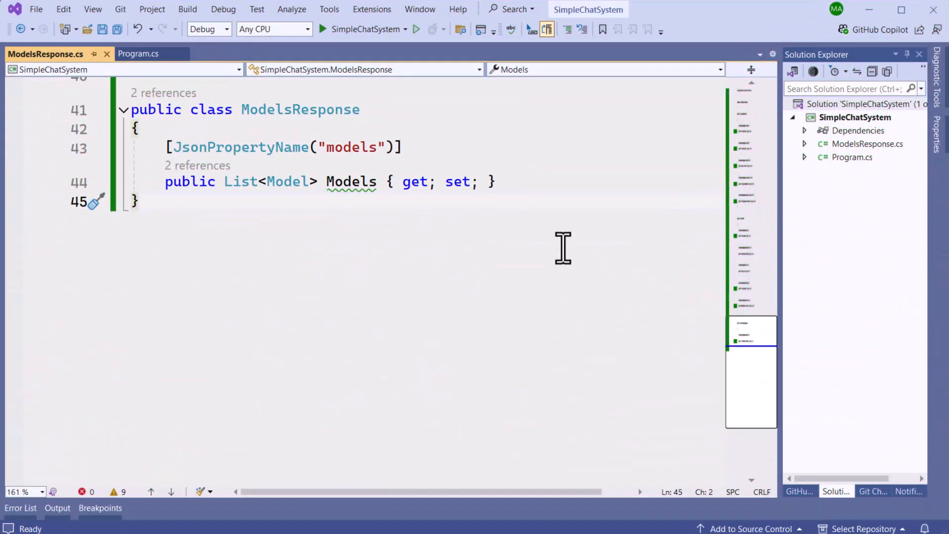
{"action": "mouse_move", "coordinate": [566, 238]}
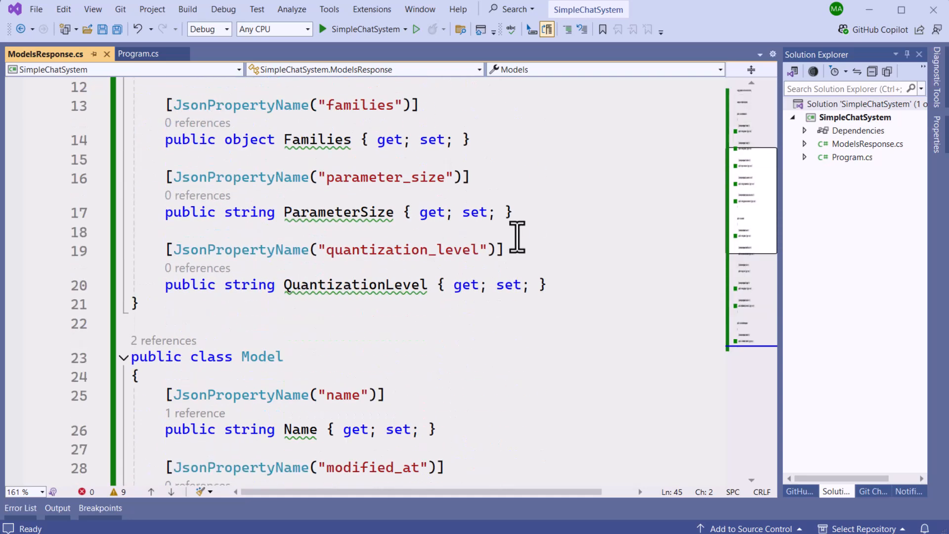
{"action": "left_click", "coordinate": [138, 54]}
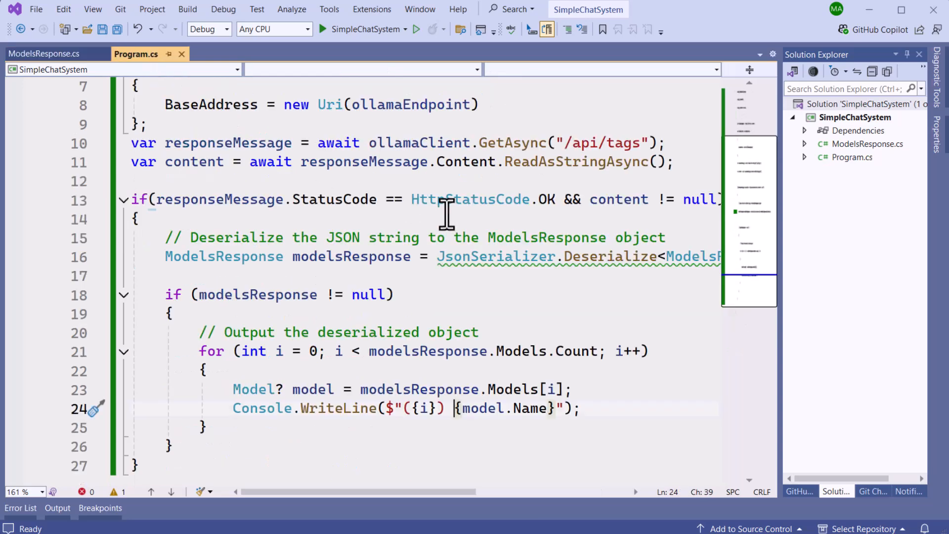
{"action": "left_click", "coordinate": [363, 256]}
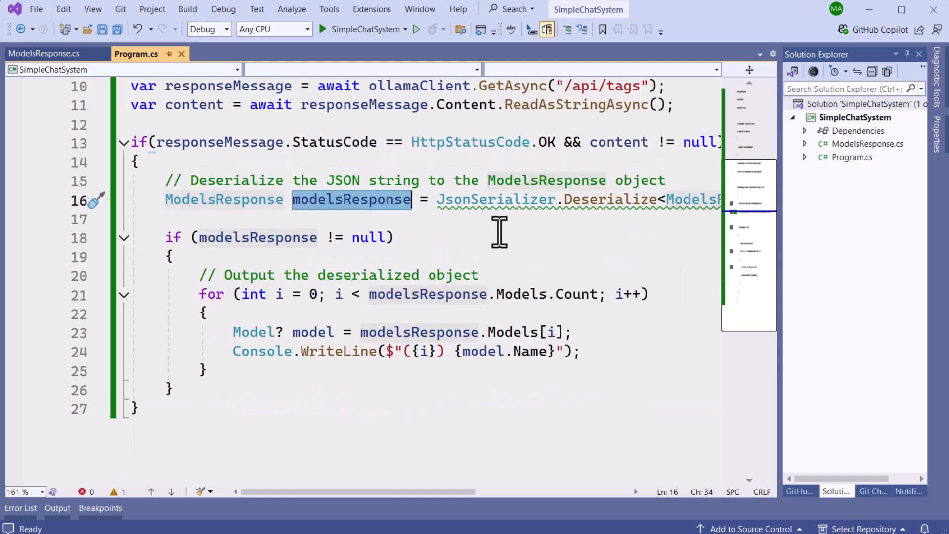
{"action": "mouse_move", "coordinate": [494, 224]}
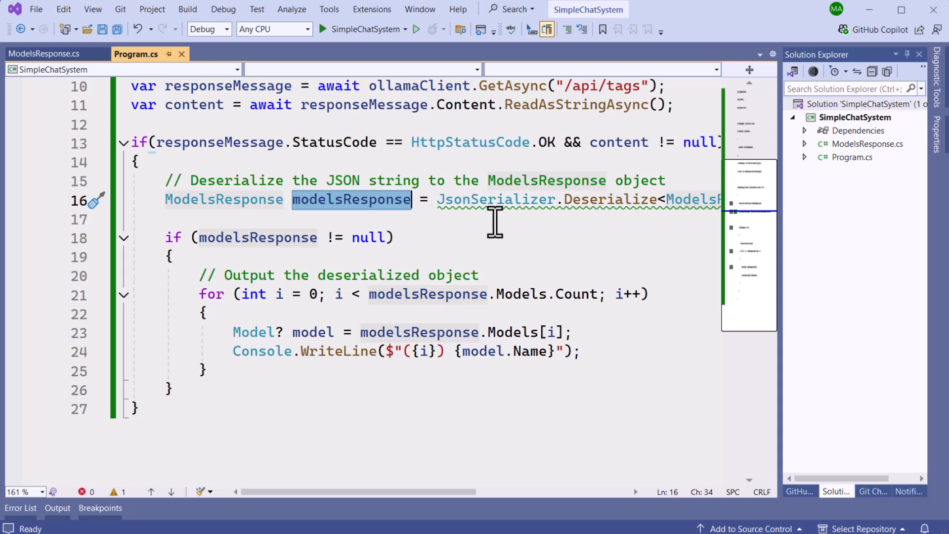
{"action": "mouse_move", "coordinate": [351, 200]}
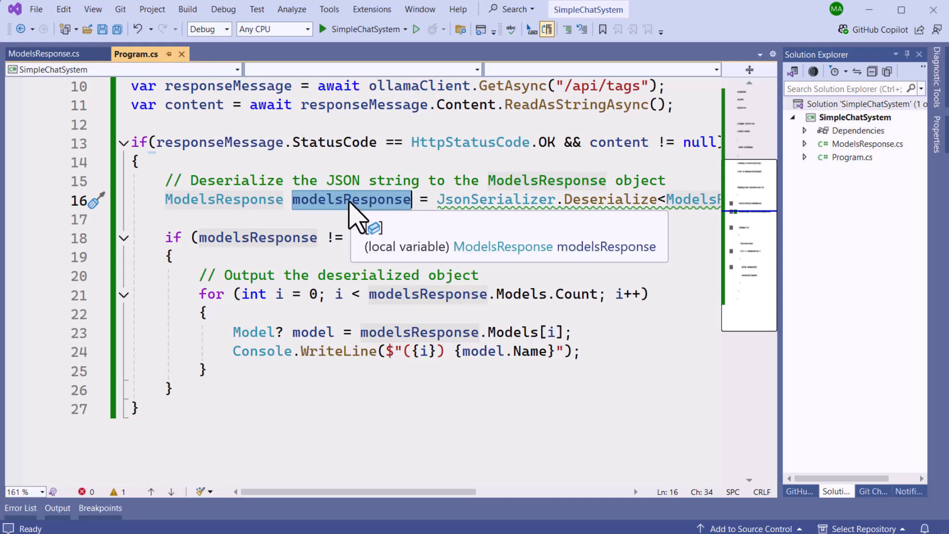
{"action": "mouse_move", "coordinate": [209, 293]}
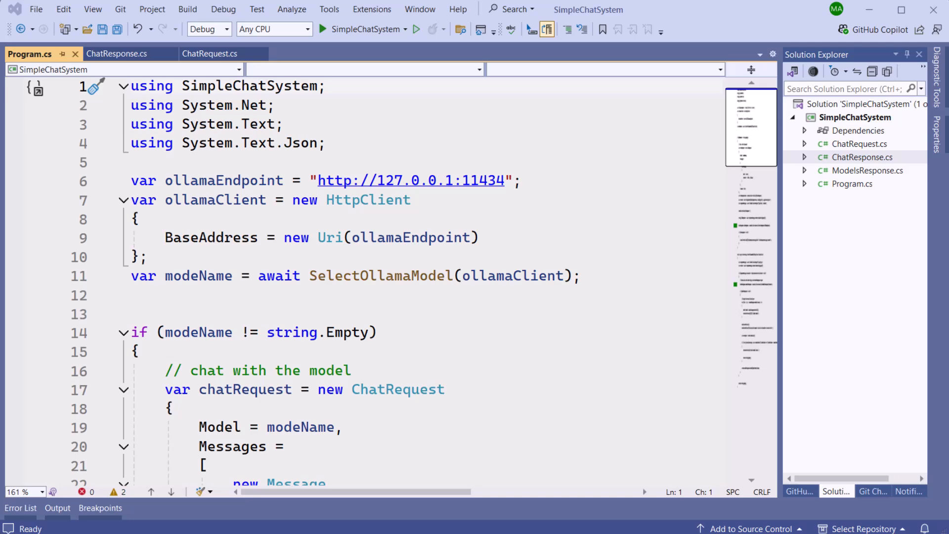
{"action": "scroll", "scroll_direction": "down", "scroll_amount": 3}
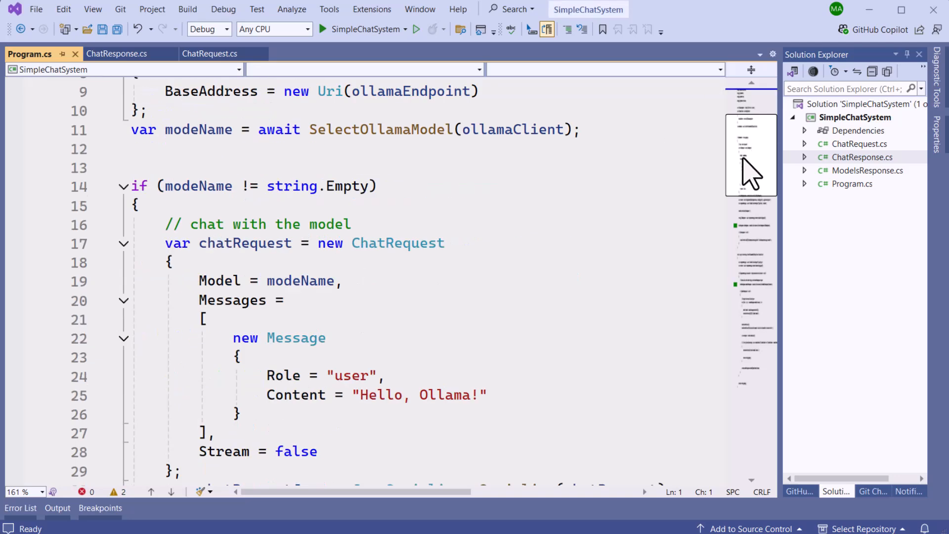
{"action": "scroll", "scroll_direction": "down", "scroll_amount": 3}
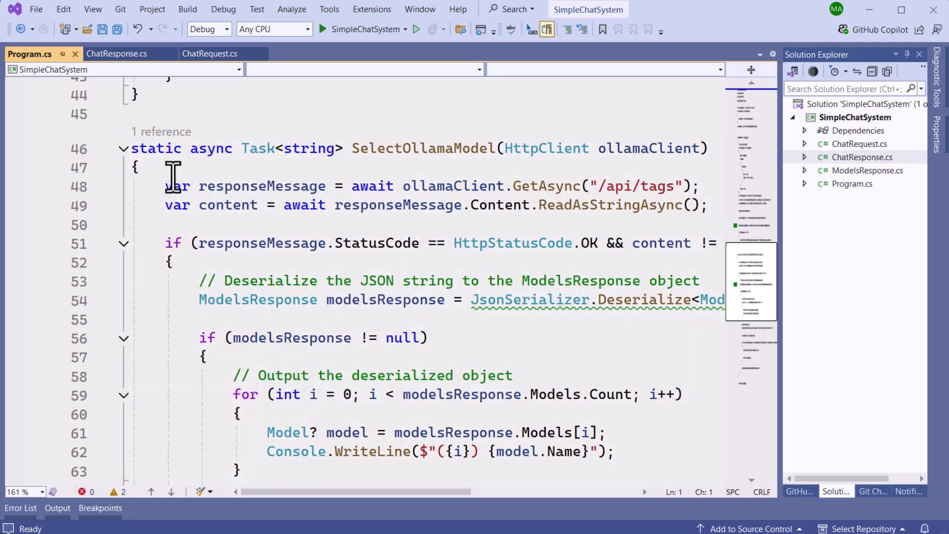
{"action": "mouse_move", "coordinate": [230, 186]}
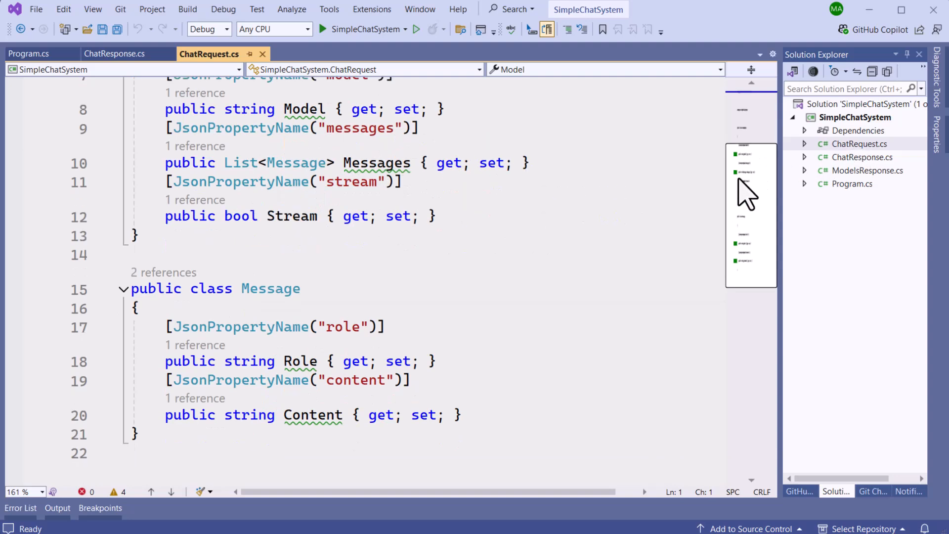
{"action": "mouse_move", "coordinate": [671, 221]}
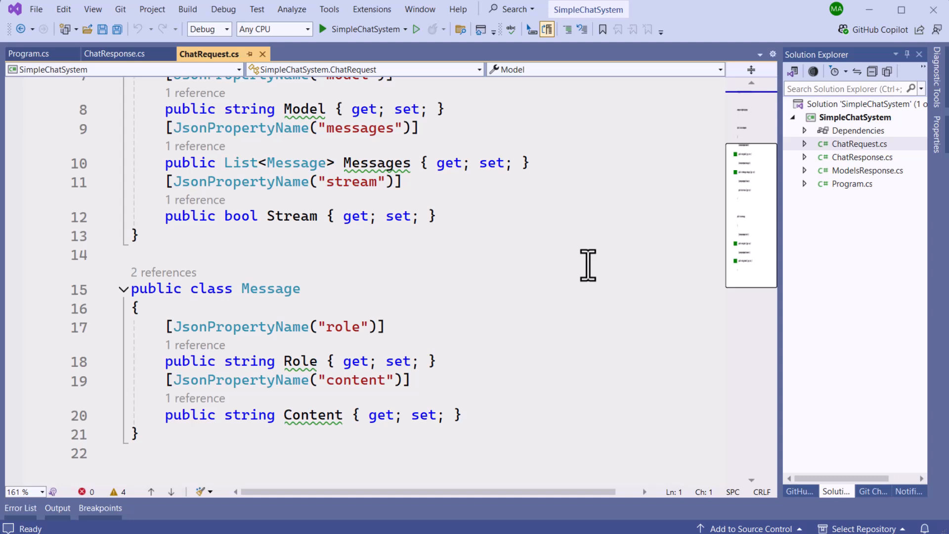
{"action": "mouse_move", "coordinate": [313, 415]}
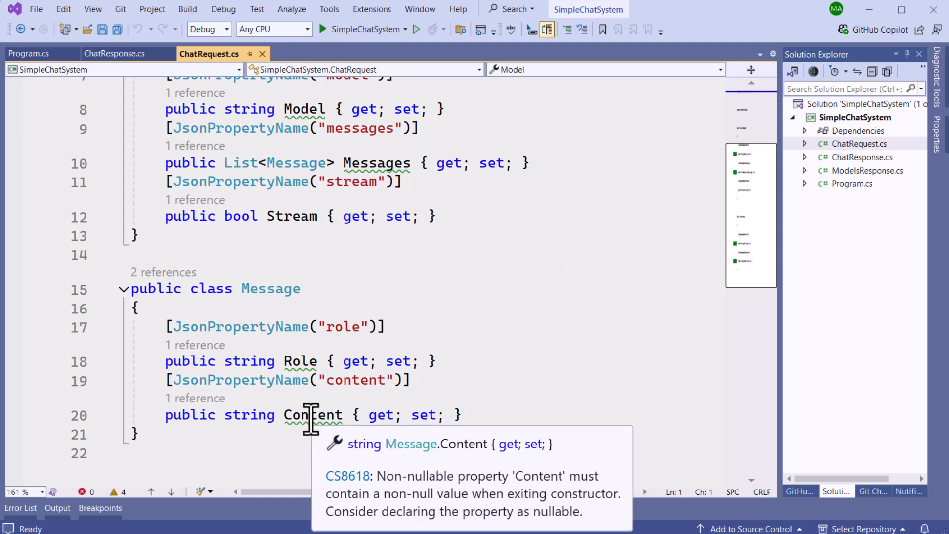
{"action": "double_click", "coordinate": [300, 361]}
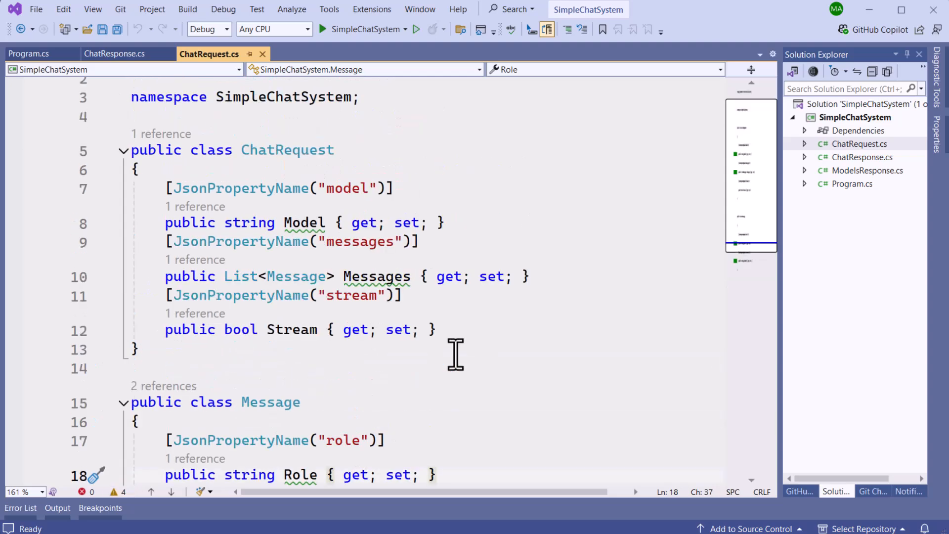
{"action": "mouse_move", "coordinate": [511, 211]}
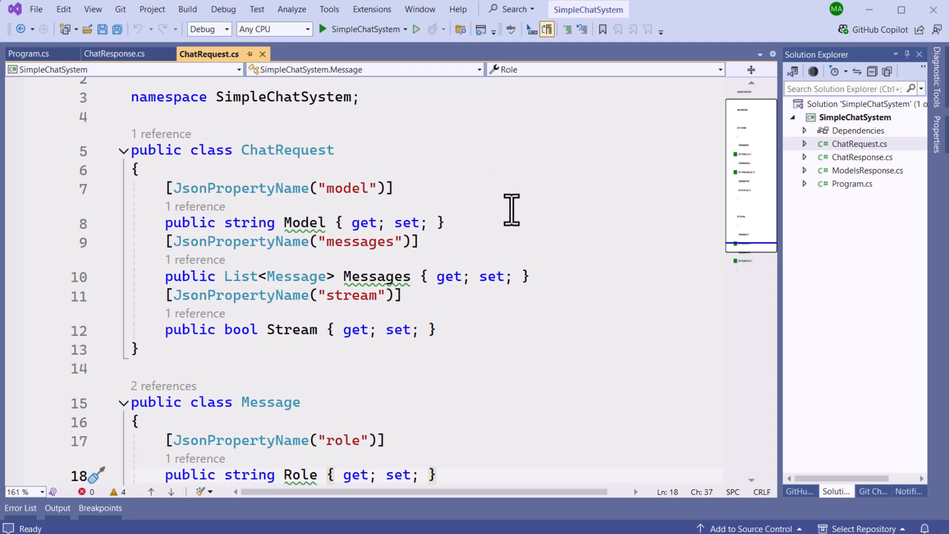
{"action": "mouse_move", "coordinate": [297, 276]}
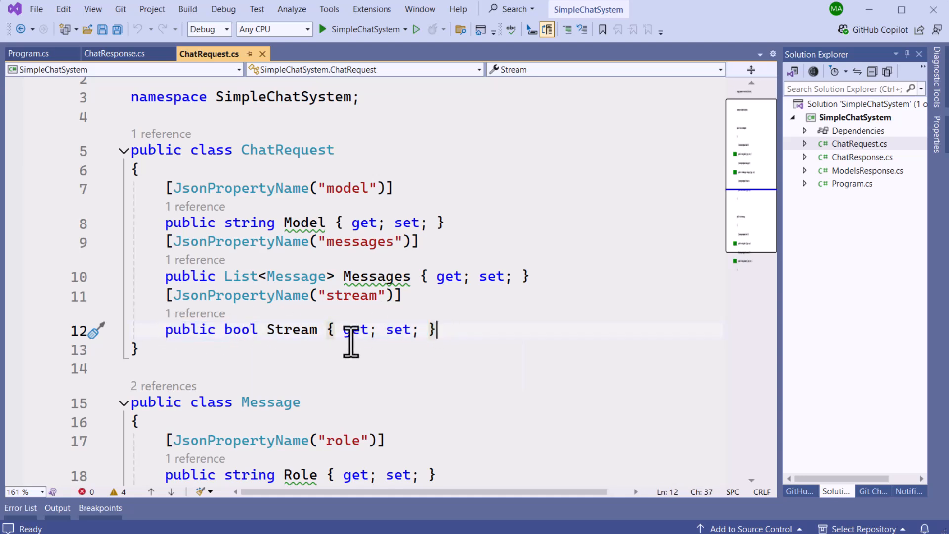
{"action": "mouse_move", "coordinate": [155, 226]}
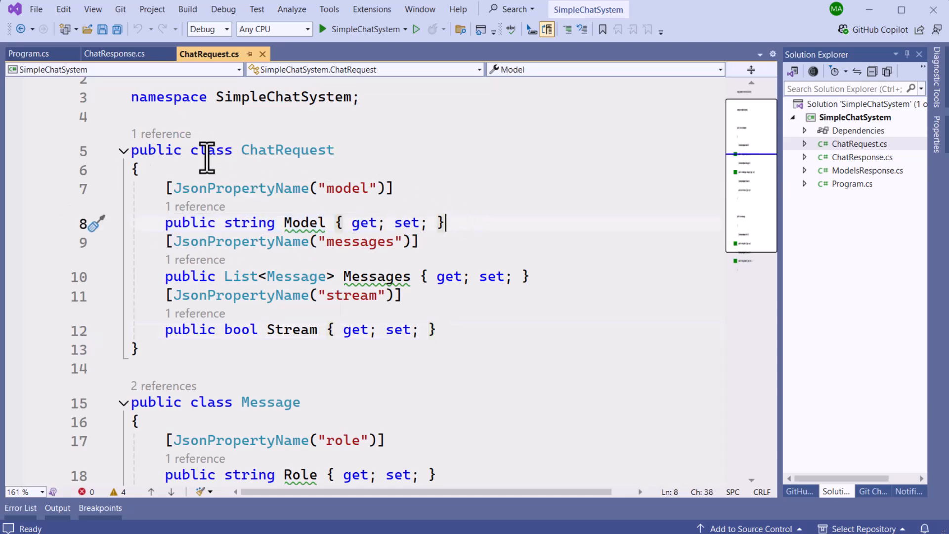
{"action": "left_click", "coordinate": [28, 54]}
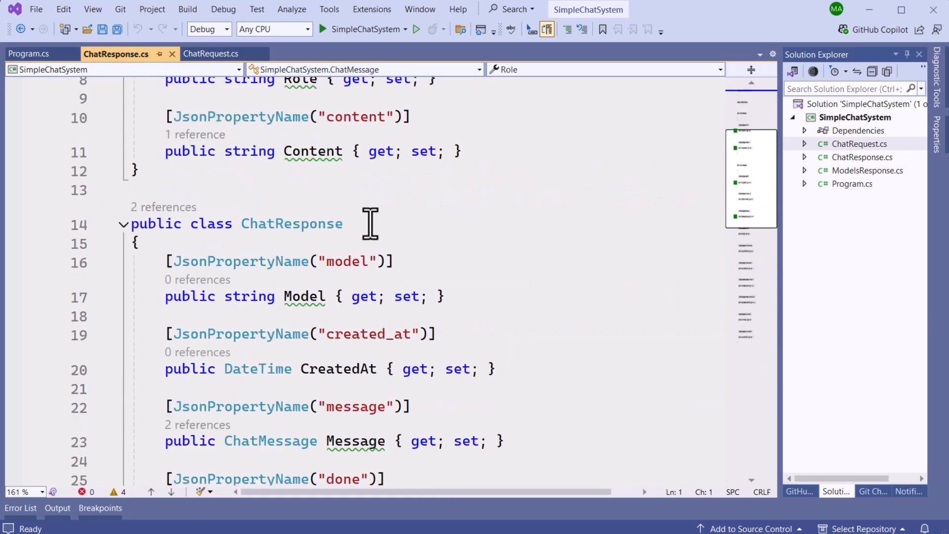
Scroll through ChatResponse.cs to review the ChatMessage and ChatResponse classes.
{"action": "scroll", "scroll_direction": "down", "scroll_amount": 3}
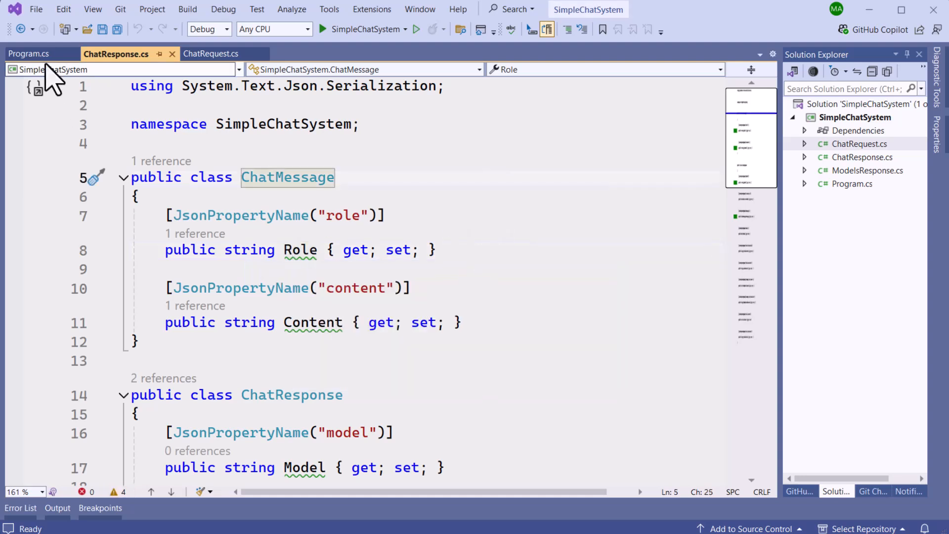
Switch to Program.cs and start debugging SimpleChatSystem to list the local Ollama models.
{"action": "left_click", "coordinate": [28, 54]}
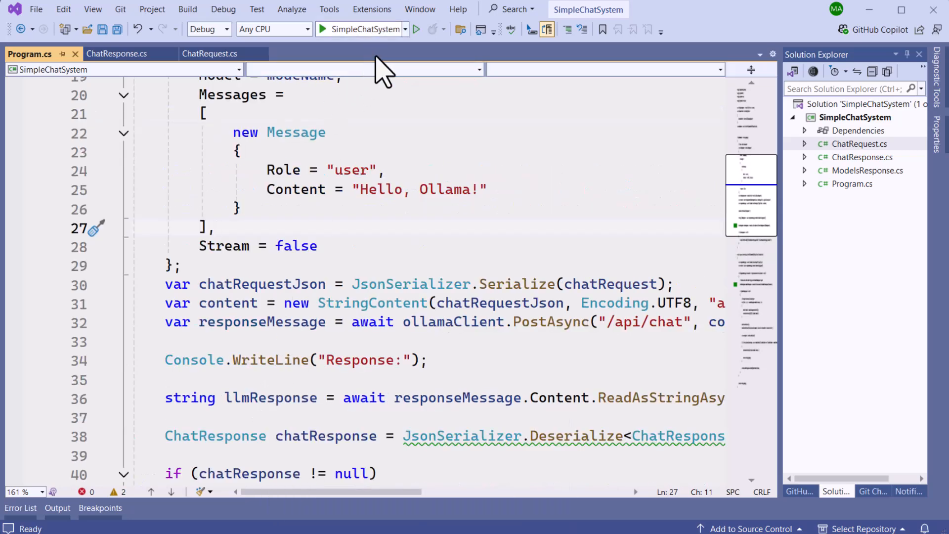
{"action": "left_click", "coordinate": [323, 29]}
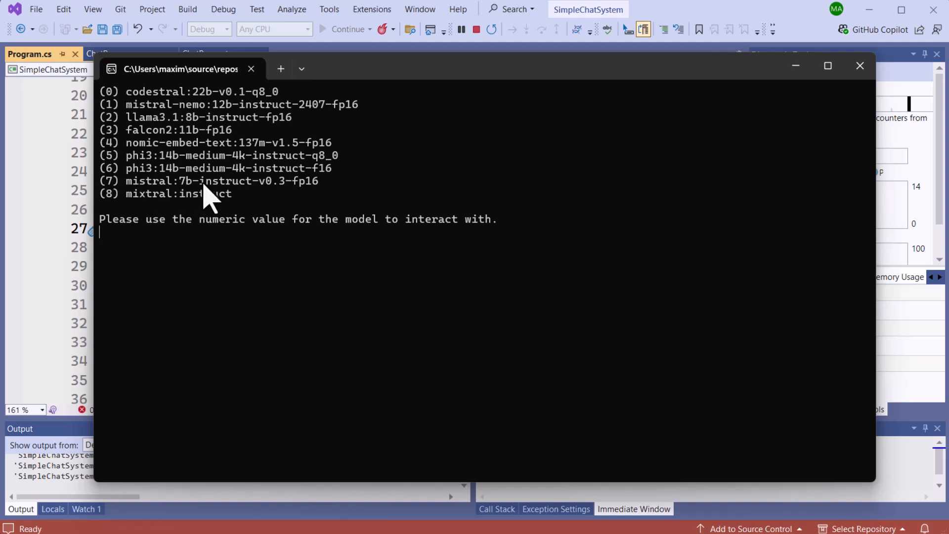
Choose model 7 (mistral 7b instruct) and highlight the assistant's 'Hello there!' reply.
{"action": "type", "text": "7"}
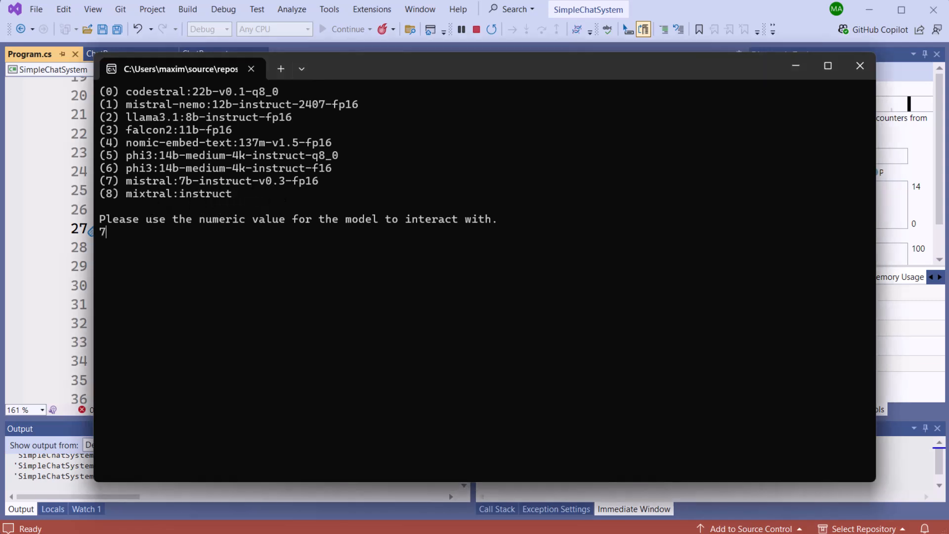
{"action": "key", "text": "enter"}
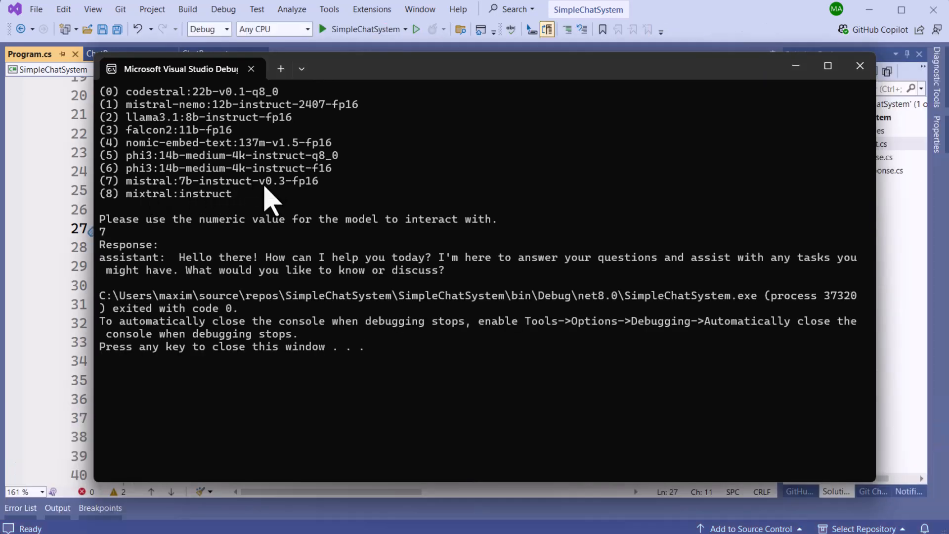
{"action": "mouse_move", "coordinate": [177, 277]}
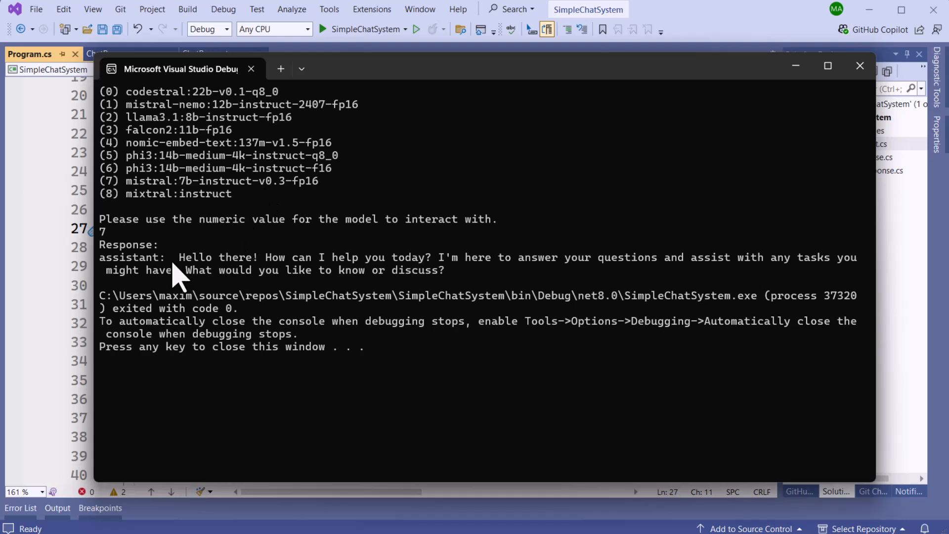
{"action": "left_click_drag", "start_coordinate": [177, 257], "coordinate": [442, 270]}
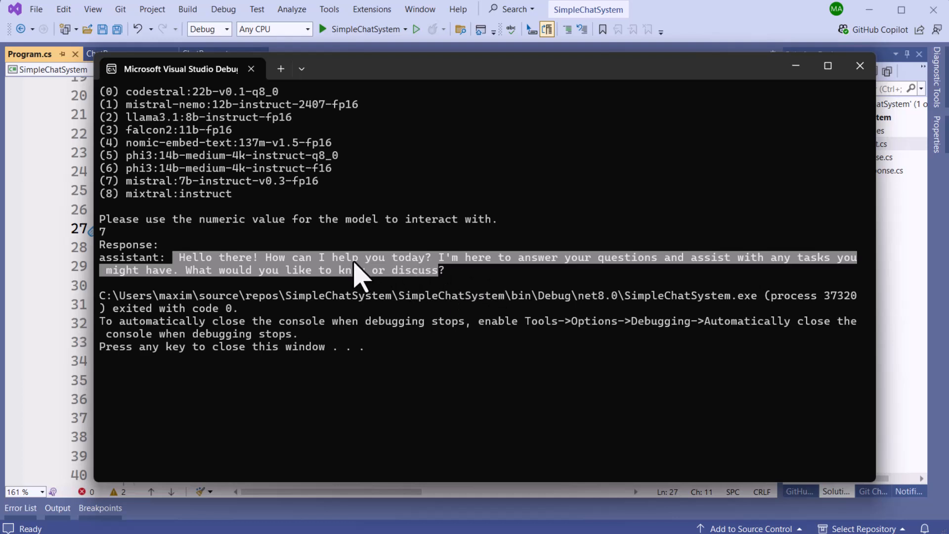
{"action": "mouse_move", "coordinate": [194, 248]}
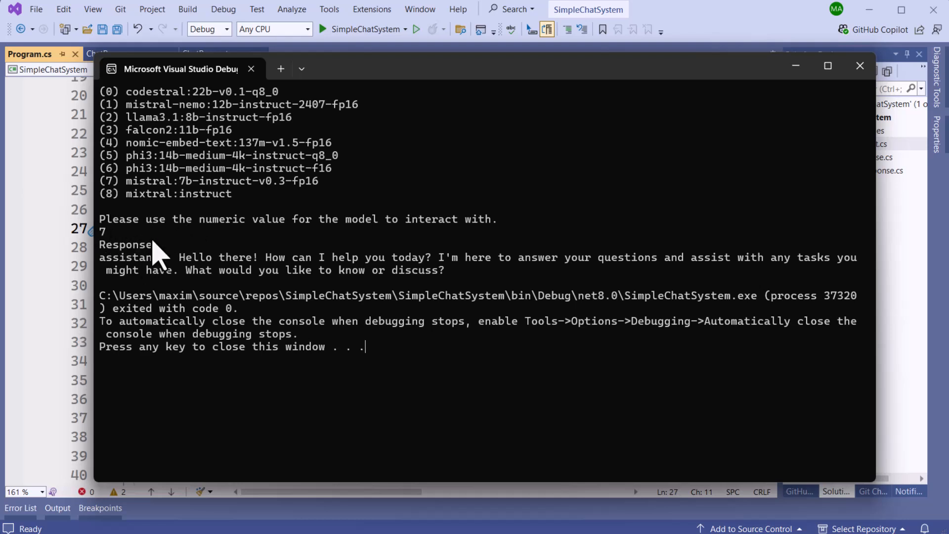
{"action": "mouse_move", "coordinate": [248, 248]}
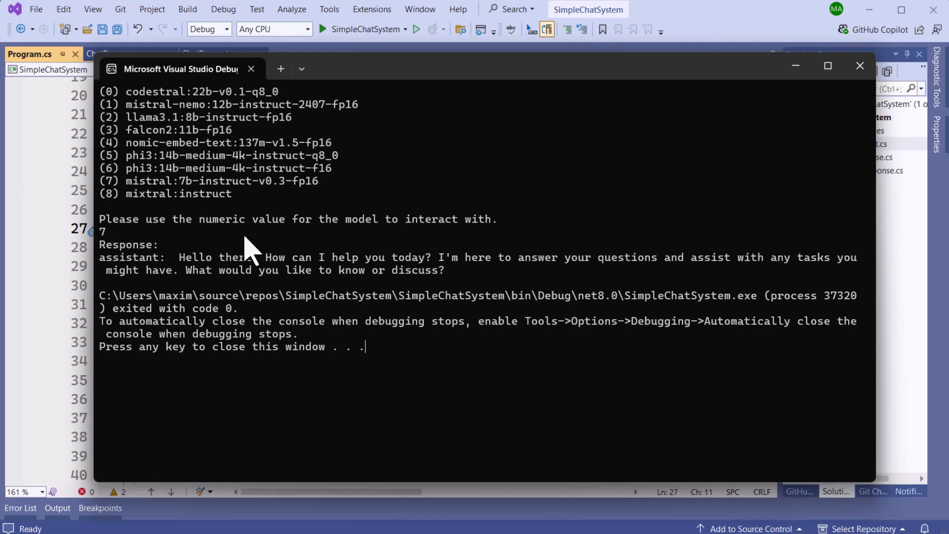
{"action": "mouse_move", "coordinate": [246, 273]}
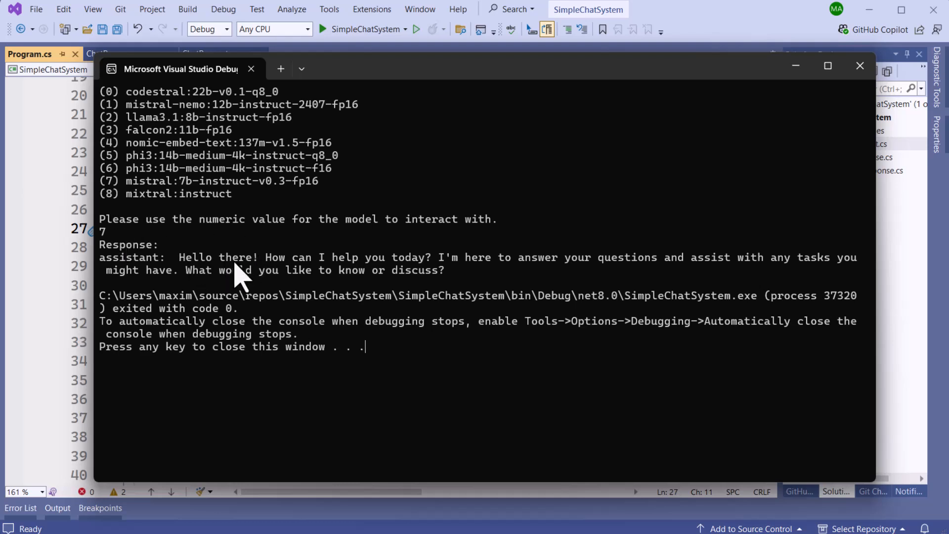
{"action": "mouse_move", "coordinate": [225, 240]}
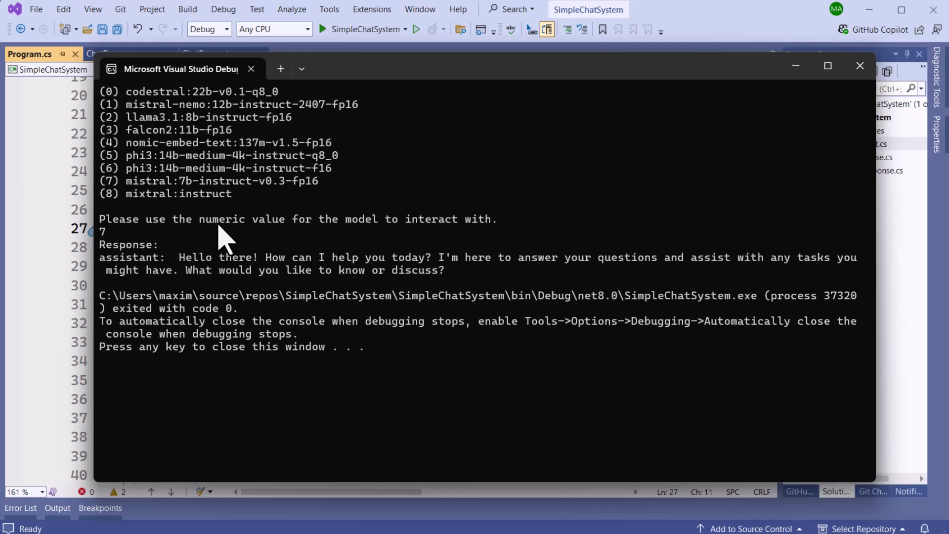
{"action": "mouse_move", "coordinate": [285, 260]}
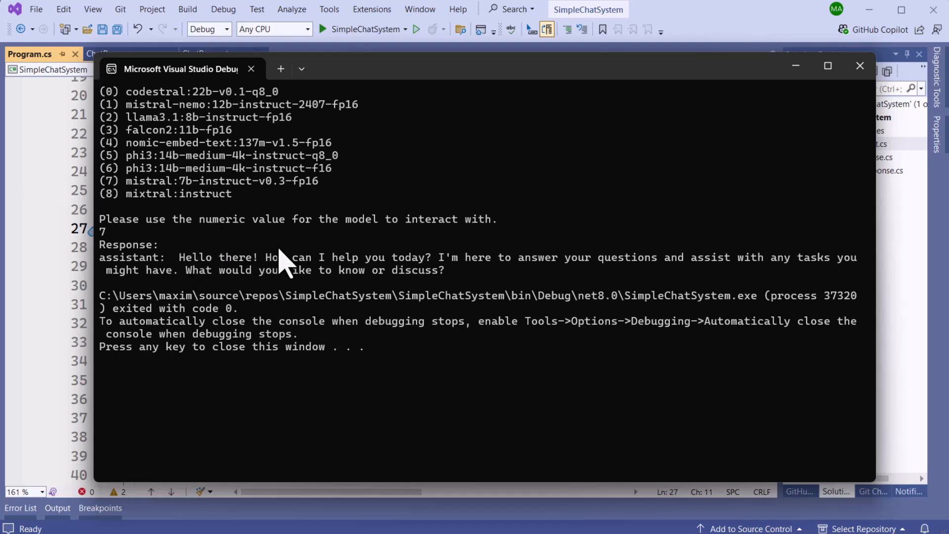
{"action": "mouse_move", "coordinate": [275, 278]}
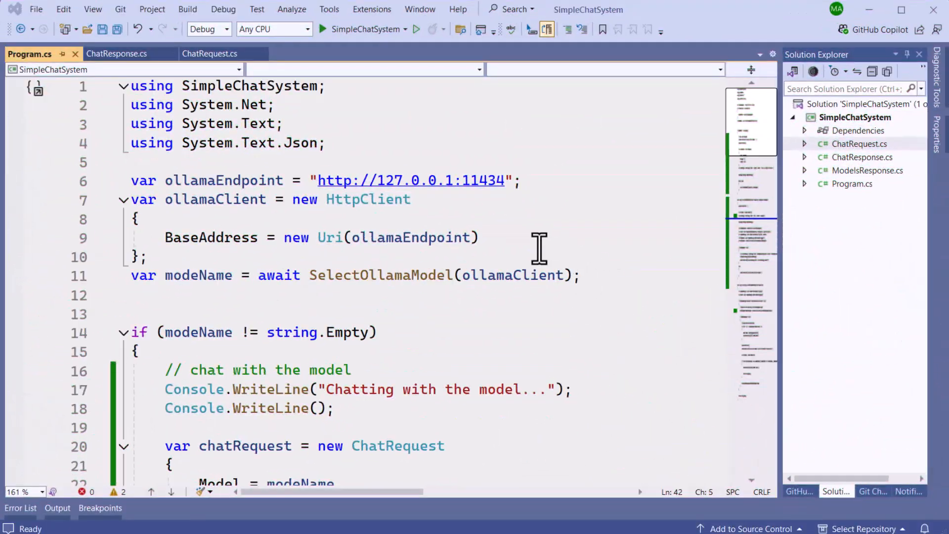
{"action": "mouse_move", "coordinate": [366, 153]}
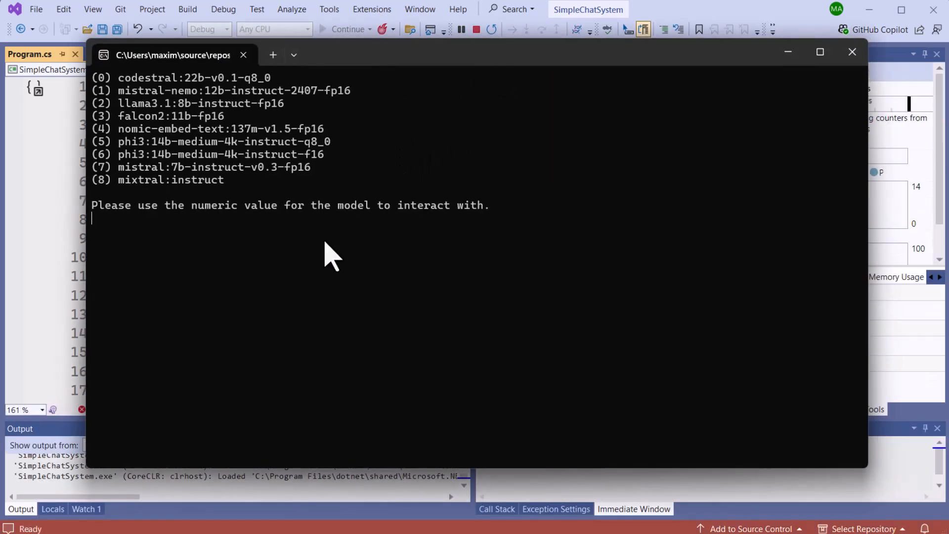
Pick model 7, then send 'Hello Ollama', 'My name is Max' and 'What is my name'.
{"action": "type", "text": "7"}
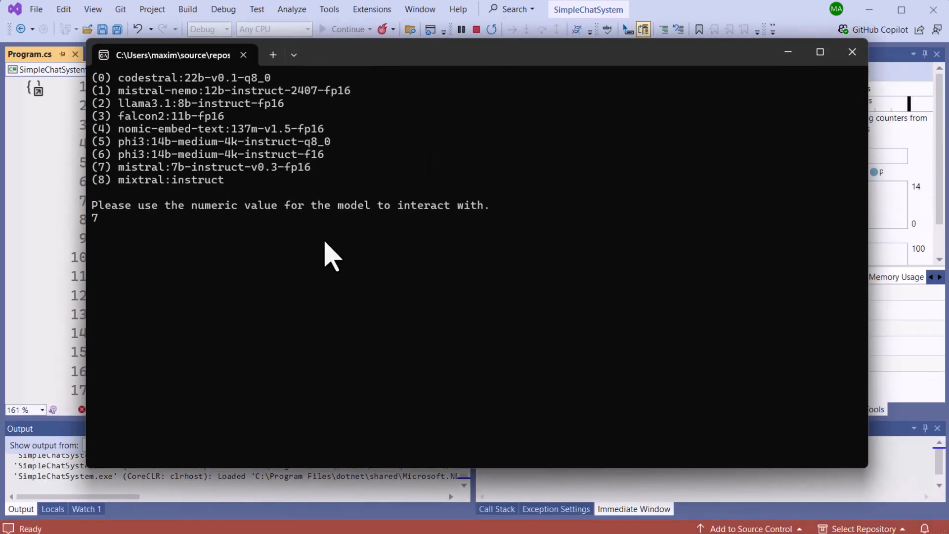
{"action": "key", "text": "Enter"}
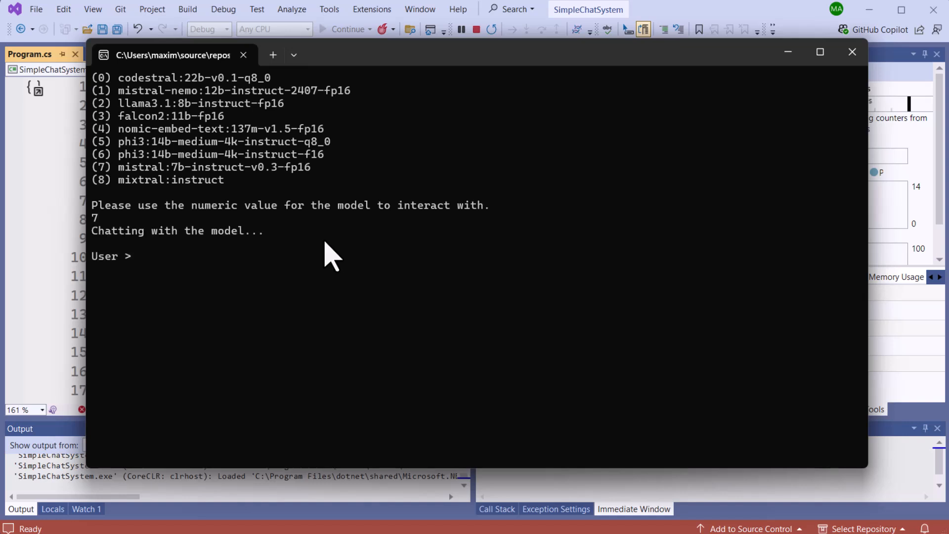
{"action": "type", "text": "Hello Ollama"}
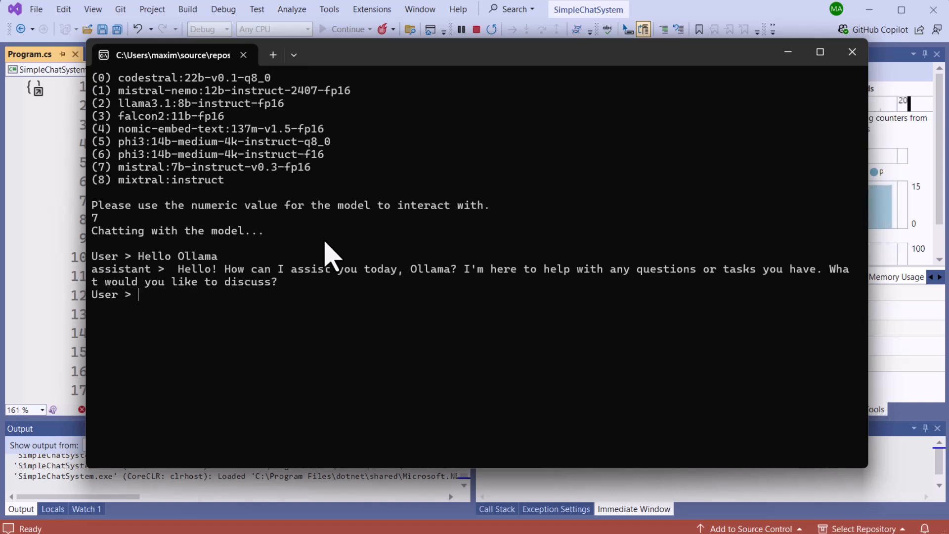
{"action": "type", "text": "My name is Max"}
{"action": "type", "text": "Tell me a joke"}
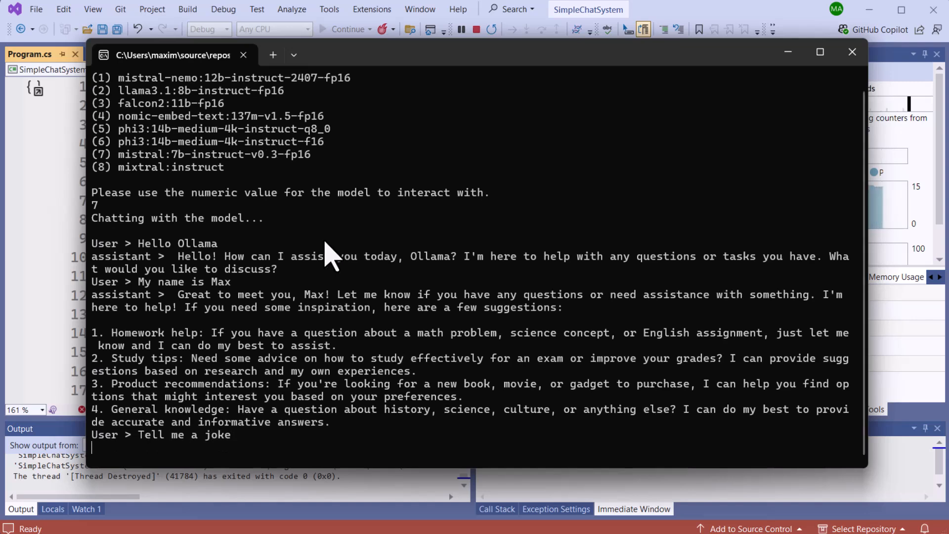
{"action": "scroll", "scroll_direction": "down", "scroll_amount": 3}
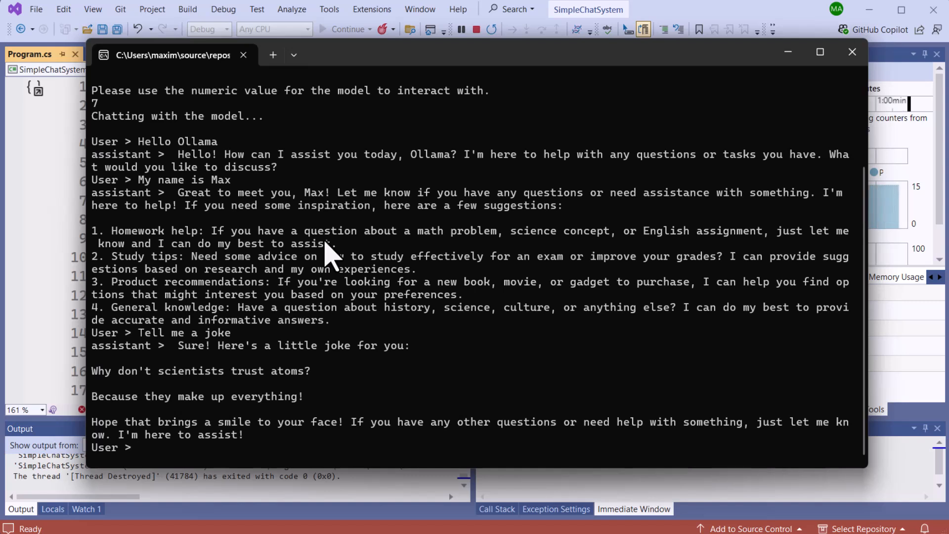
{"action": "type", "text": "What is my name?"}
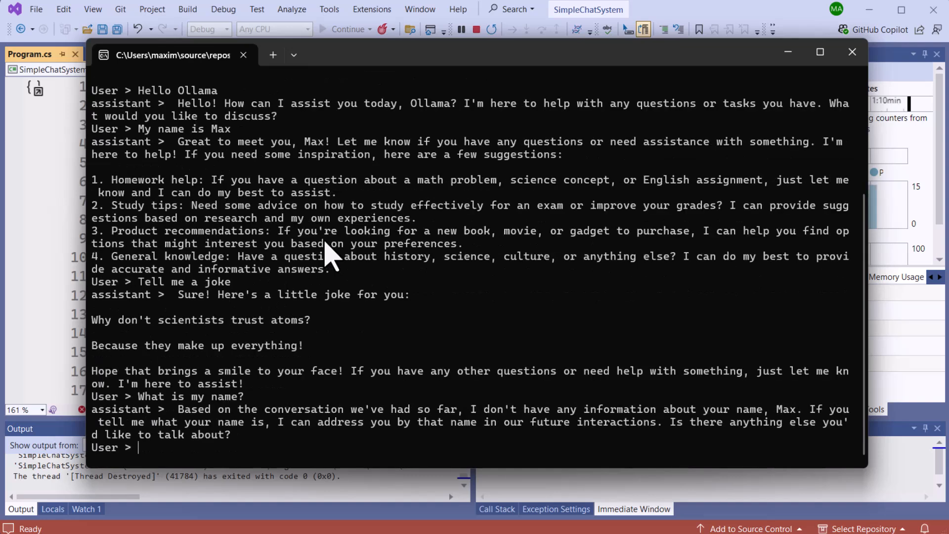
{"action": "mouse_move", "coordinate": [771, 424]}
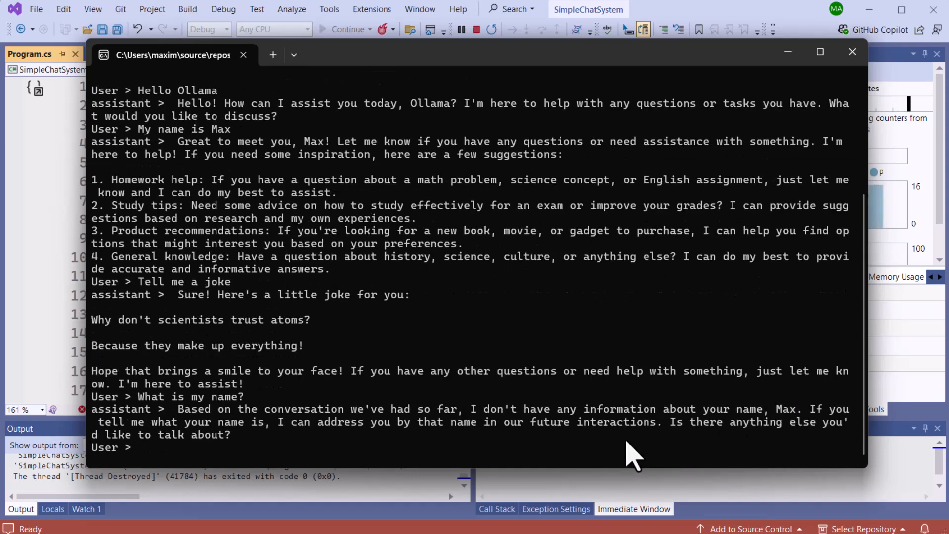
{"action": "mouse_move", "coordinate": [783, 200]}
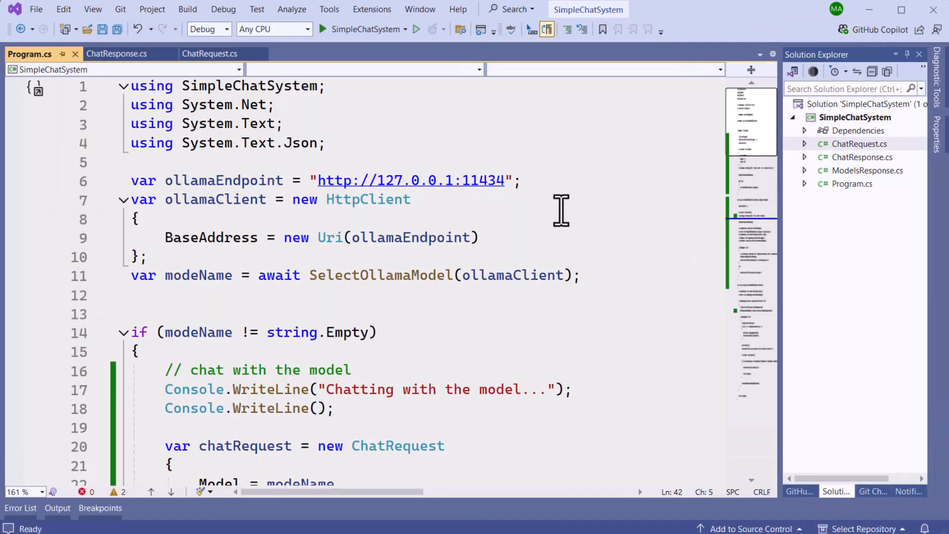
In ChatWithModel, highlight the User prompt line and the user-role message added on line 41.
{"action": "scroll", "scroll_direction": "down", "scroll_amount": 3}
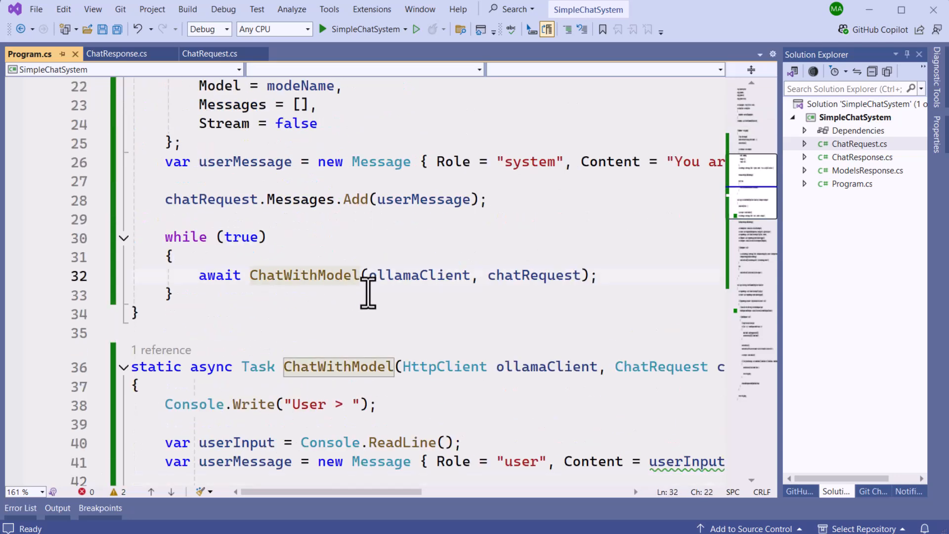
{"action": "scroll", "scroll_direction": "down", "scroll_amount": 3}
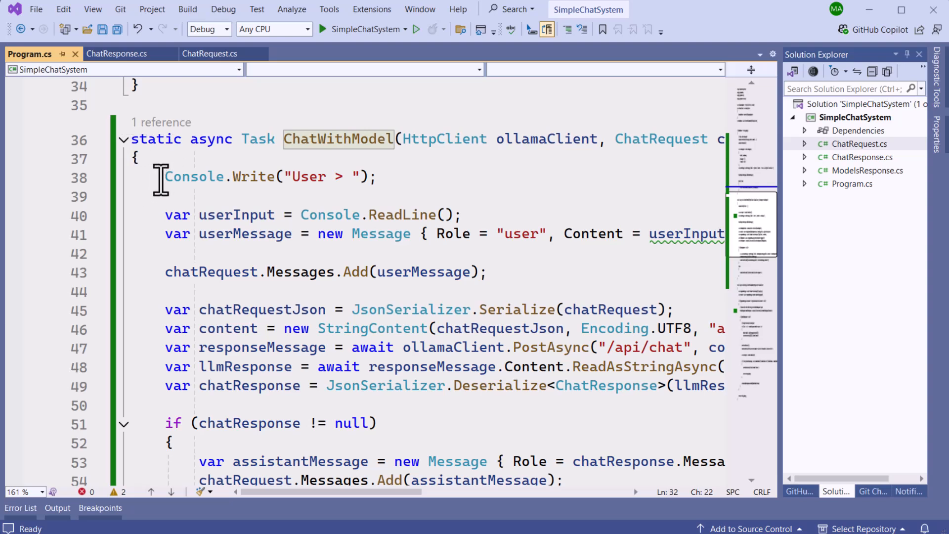
{"action": "triple_click", "coordinate": [266, 176]}
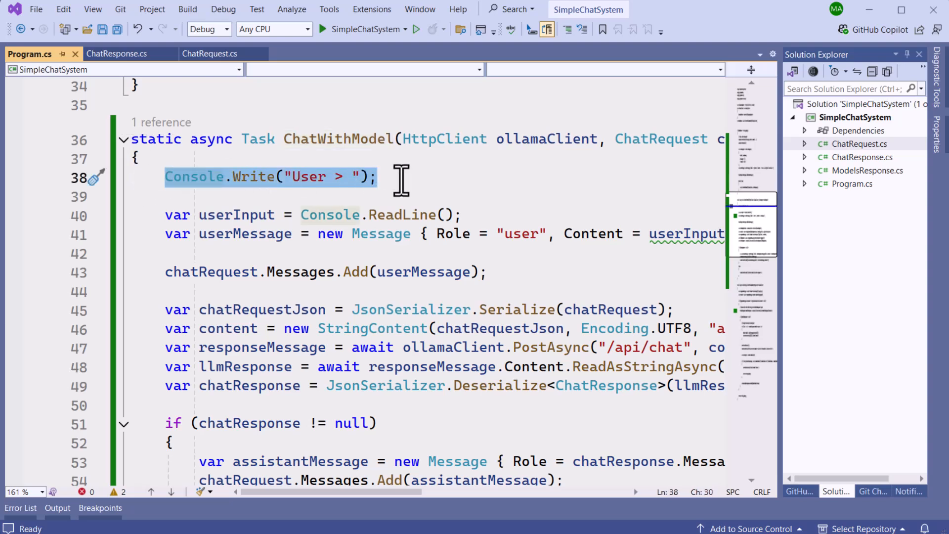
{"action": "left_click", "coordinate": [293, 176]}
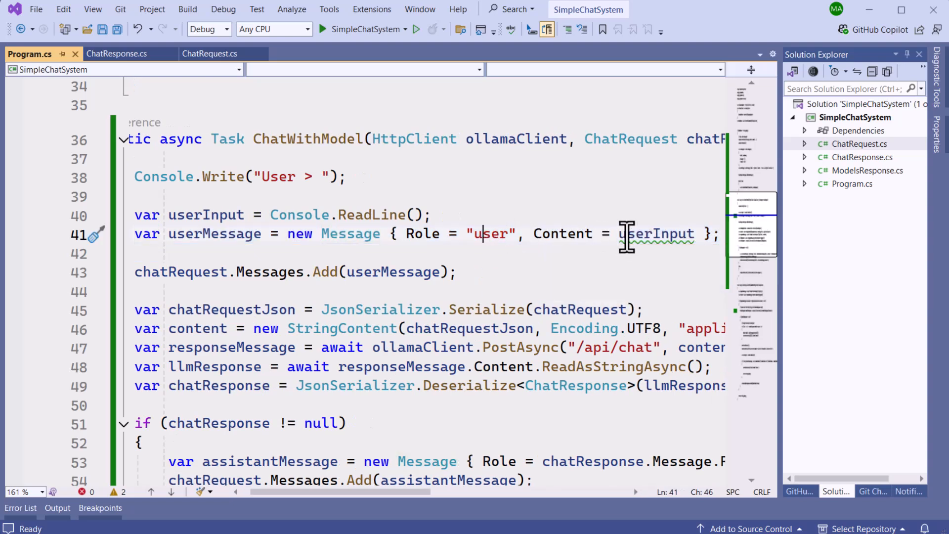
{"action": "left_click", "coordinate": [460, 272]}
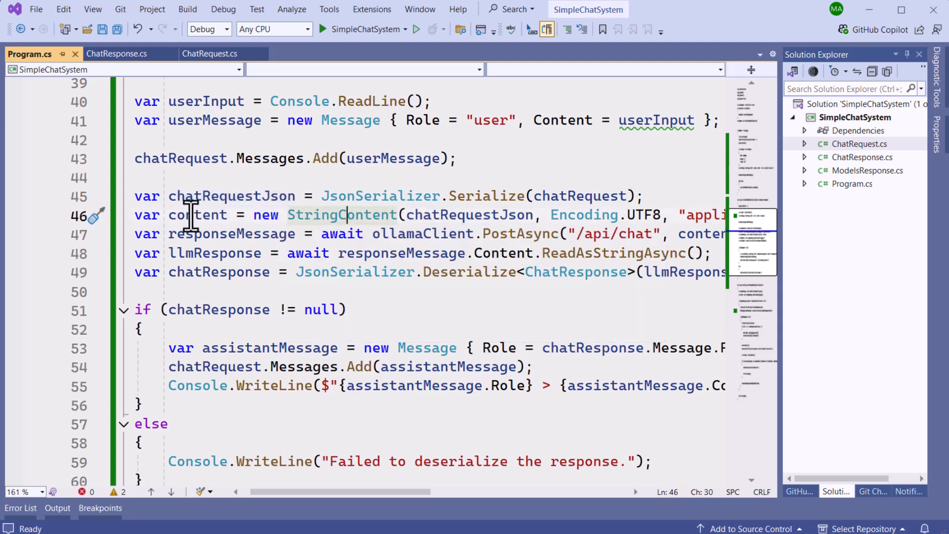
{"action": "mouse_move", "coordinate": [521, 234]}
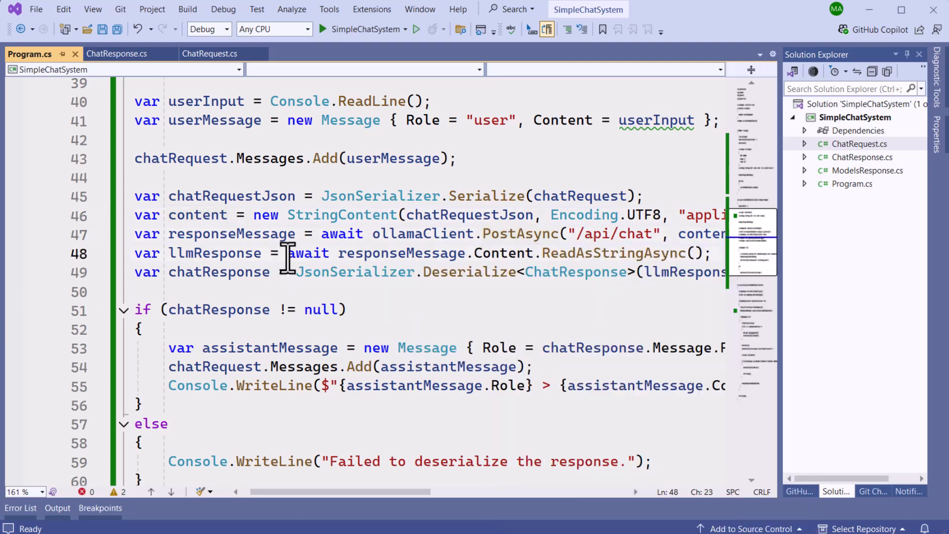
Highlight the llmResponse variable and the assistant message Content added to the history.
{"action": "double_click", "coordinate": [230, 234]}
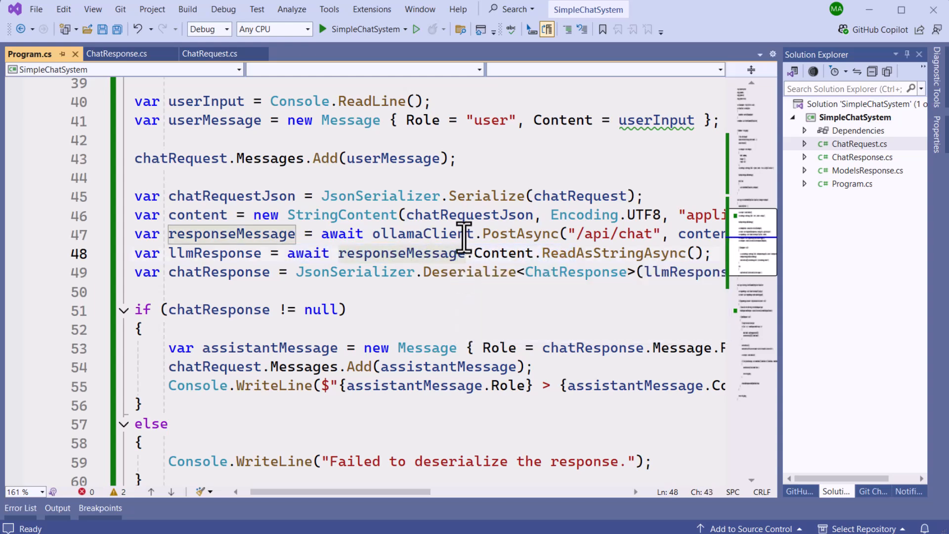
{"action": "mouse_move", "coordinate": [339, 272]}
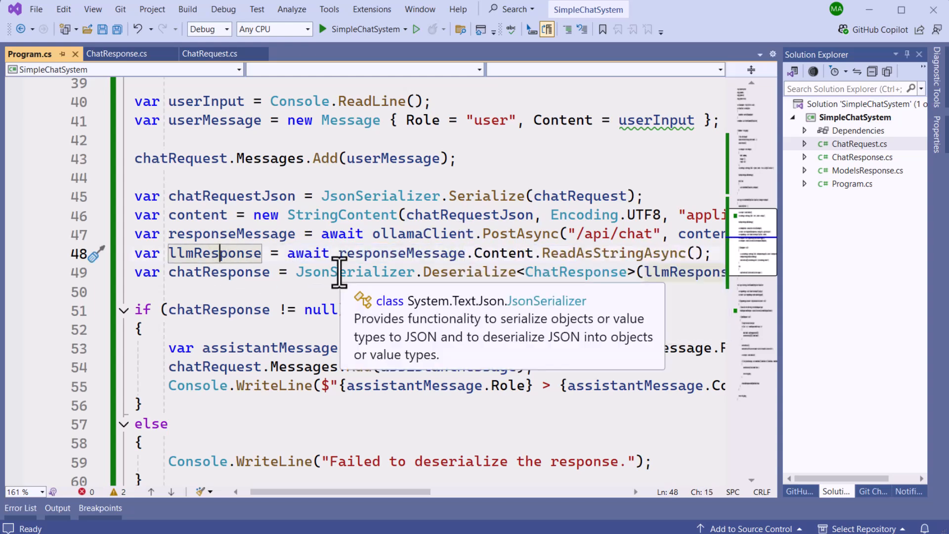
{"action": "mouse_move", "coordinate": [218, 272]}
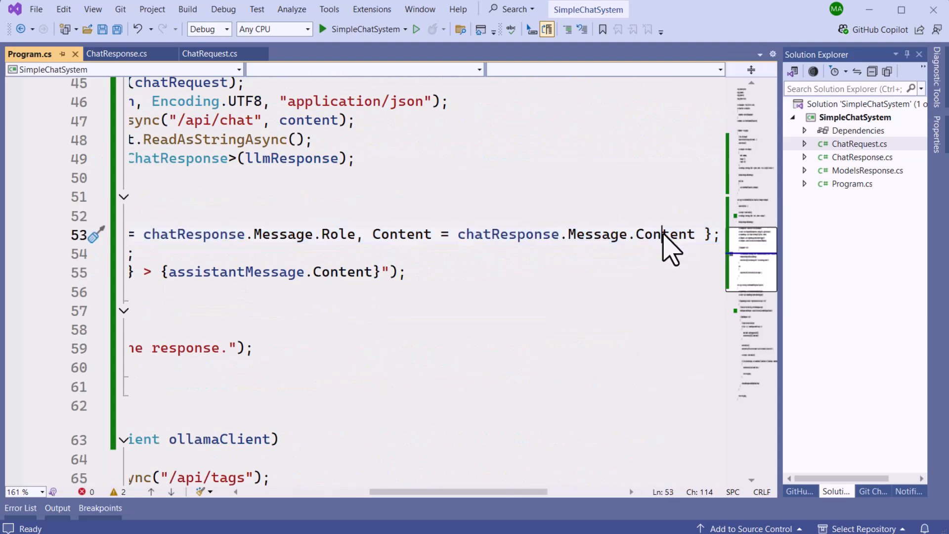
{"action": "double_click", "coordinate": [664, 235]}
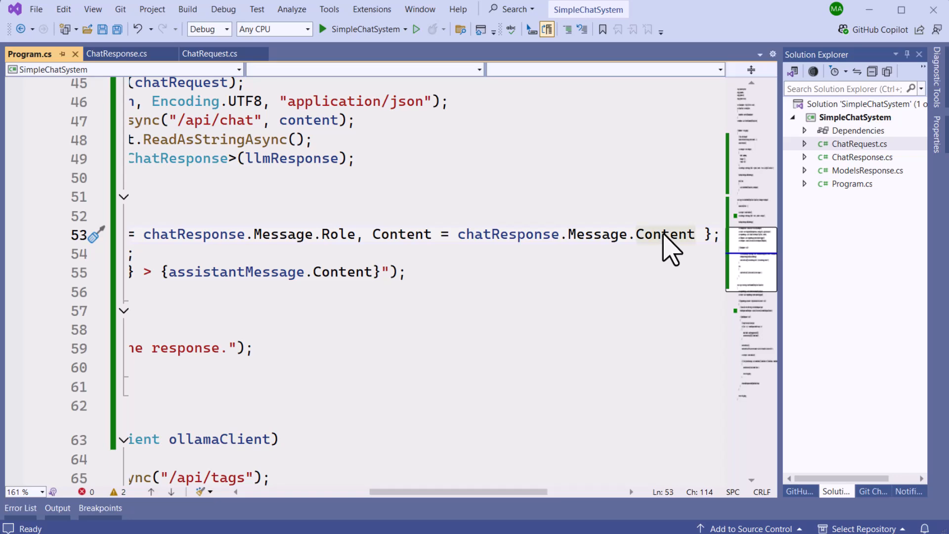
{"action": "scroll", "scroll_direction": "left", "scroll_amount": 3}
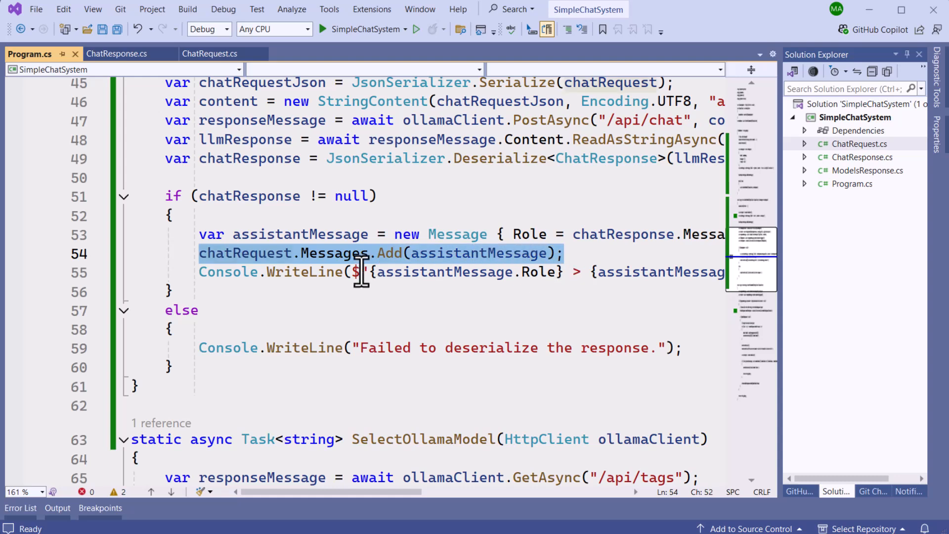
{"action": "left_click", "coordinate": [302, 271]}
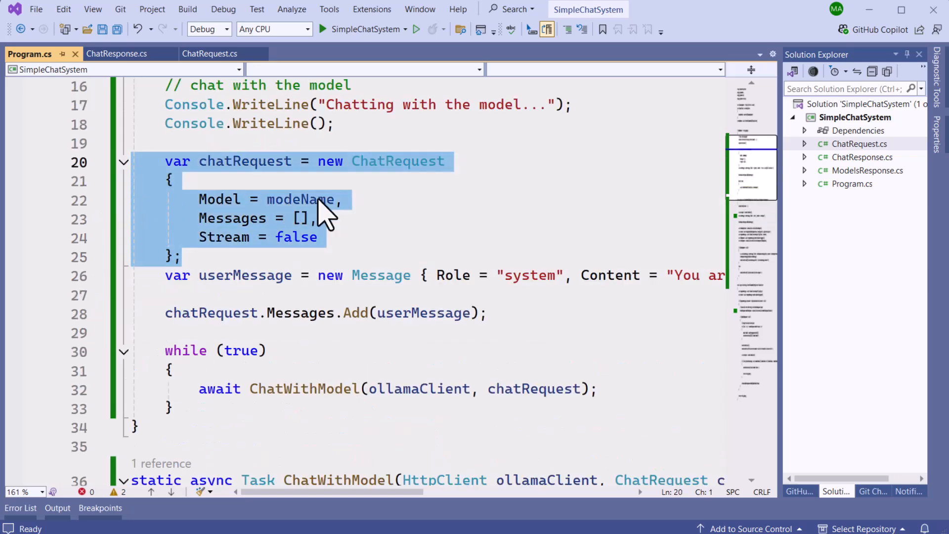
{"action": "left_click", "coordinate": [203, 200]}
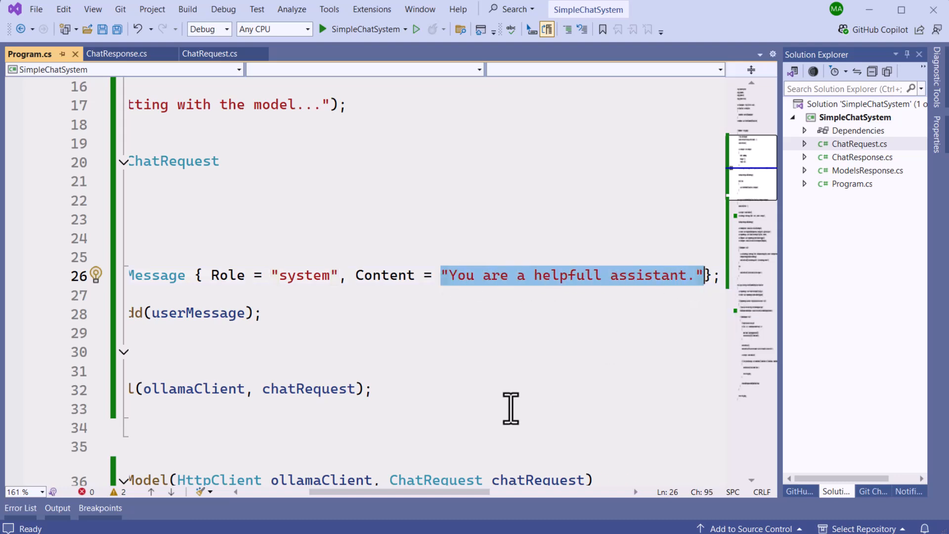
{"action": "left_click_drag", "start_coordinate": [496, 491], "coordinate": [400, 491]}
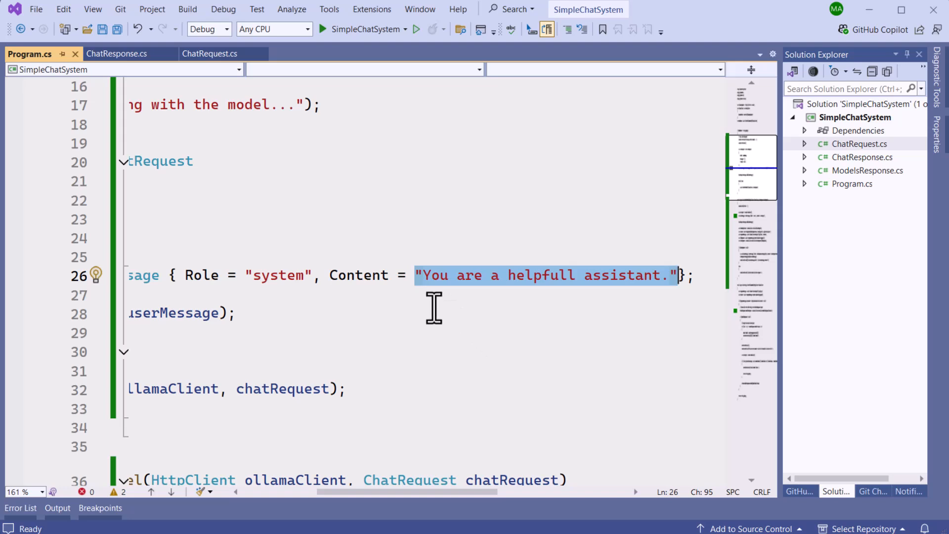
{"action": "mouse_move", "coordinate": [420, 294]}
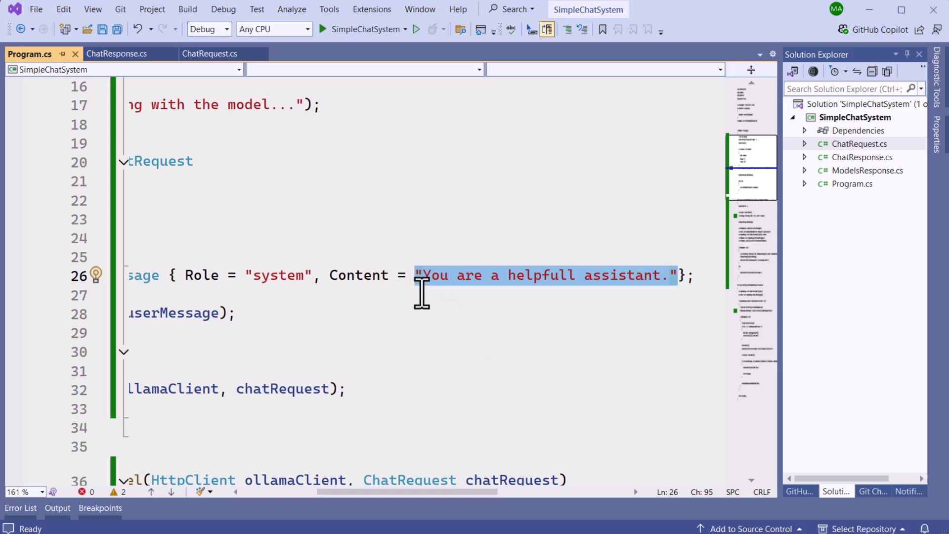